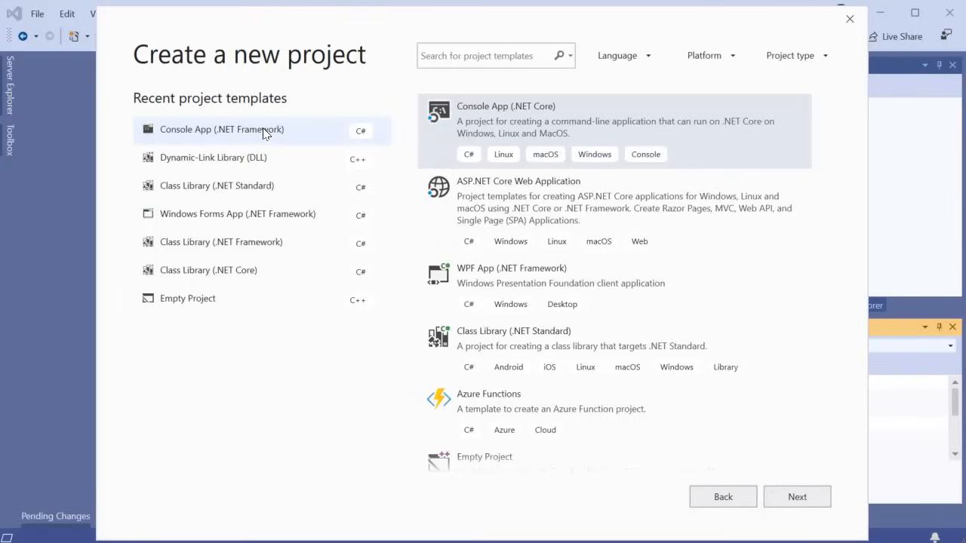
{"action": "mouse_move", "coordinate": [294, 144]}
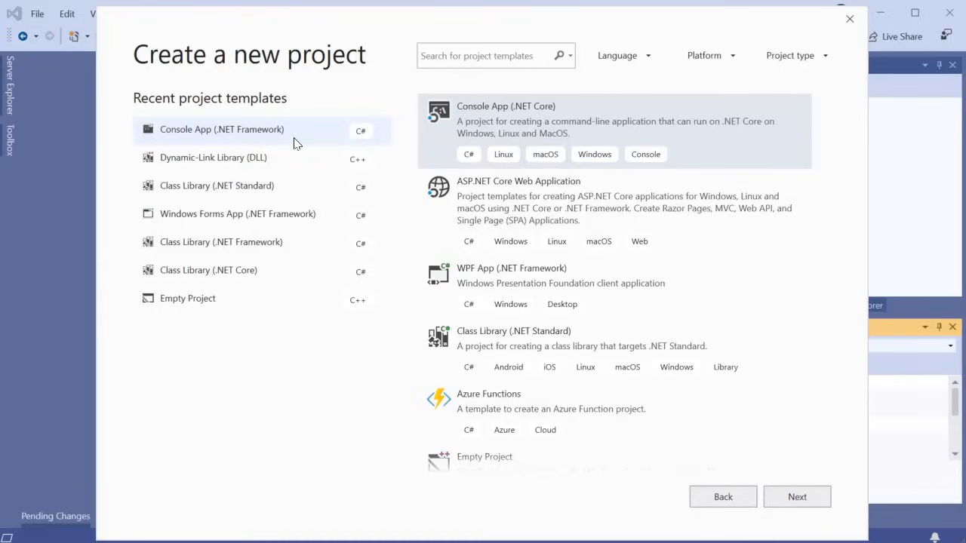
Create a Console App (.NET Framework) project named ConsoleApp1 in C:\Demo.
{"action": "left_click", "coordinate": [222, 130]}
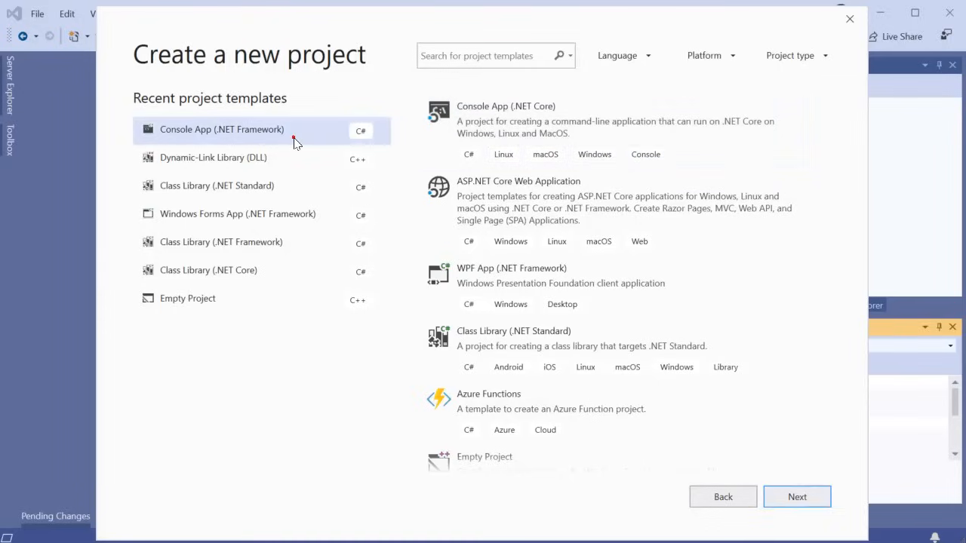
{"action": "left_click", "coordinate": [797, 497]}
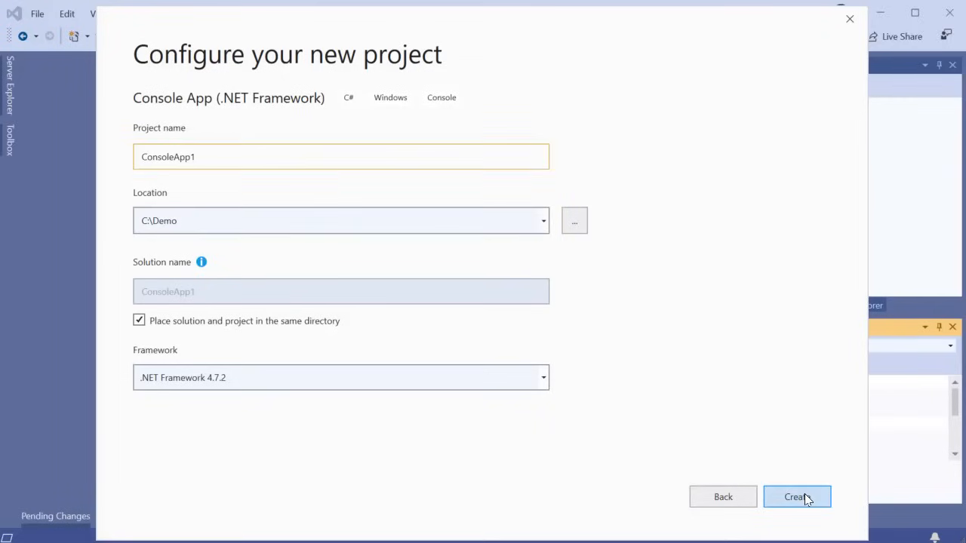
{"action": "left_click", "coordinate": [797, 497]}
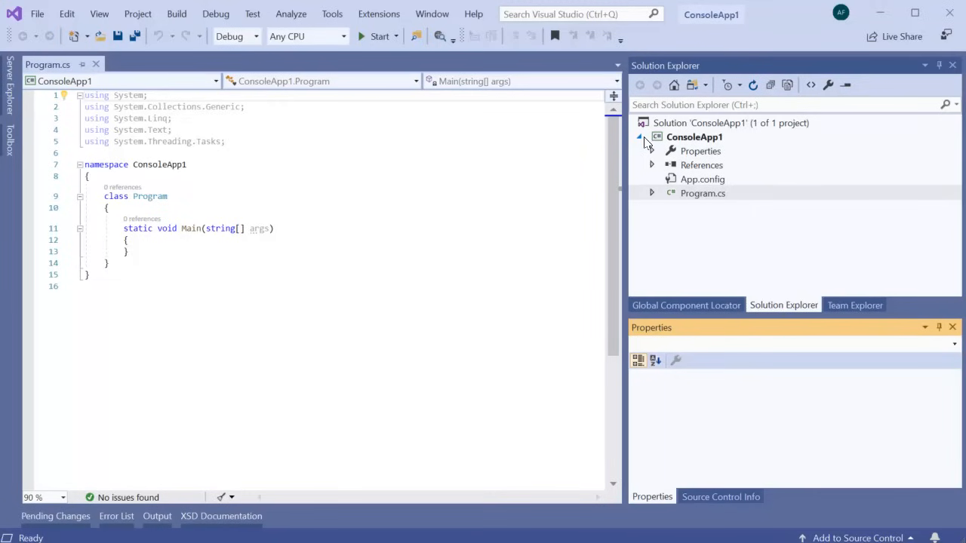
Add the existing BookStore.xsd schema file to the ConsoleApp1 project.
{"action": "right_click", "coordinate": [694, 136]}
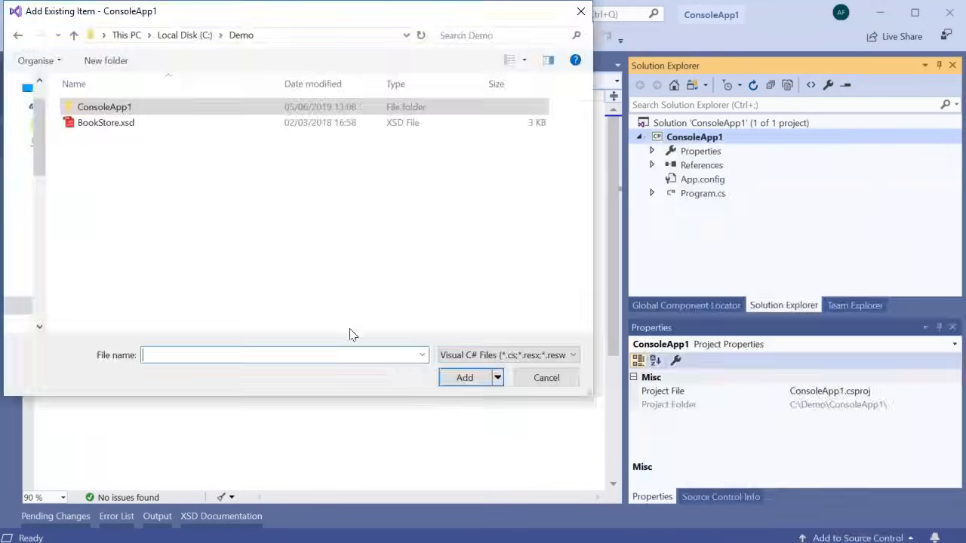
{"action": "left_click", "coordinate": [106, 122]}
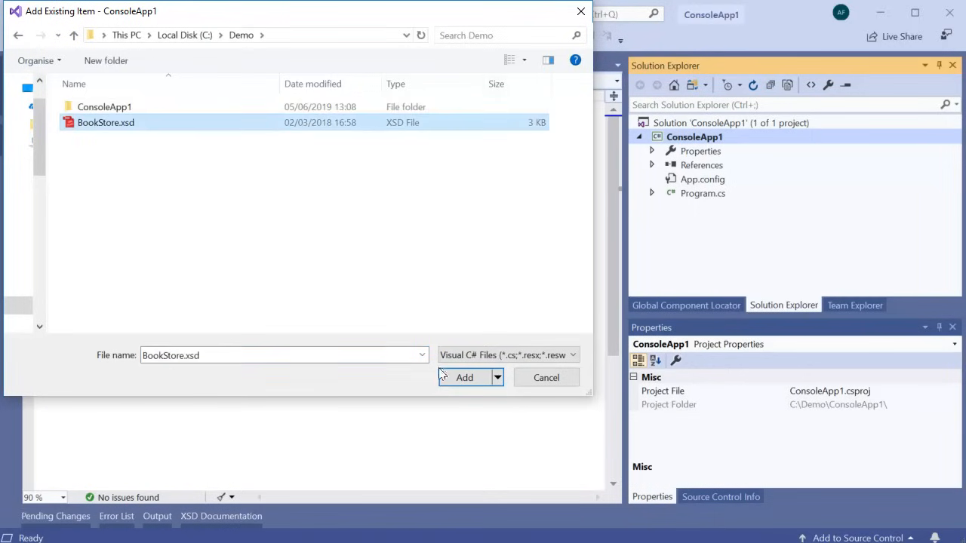
{"action": "left_click", "coordinate": [465, 378]}
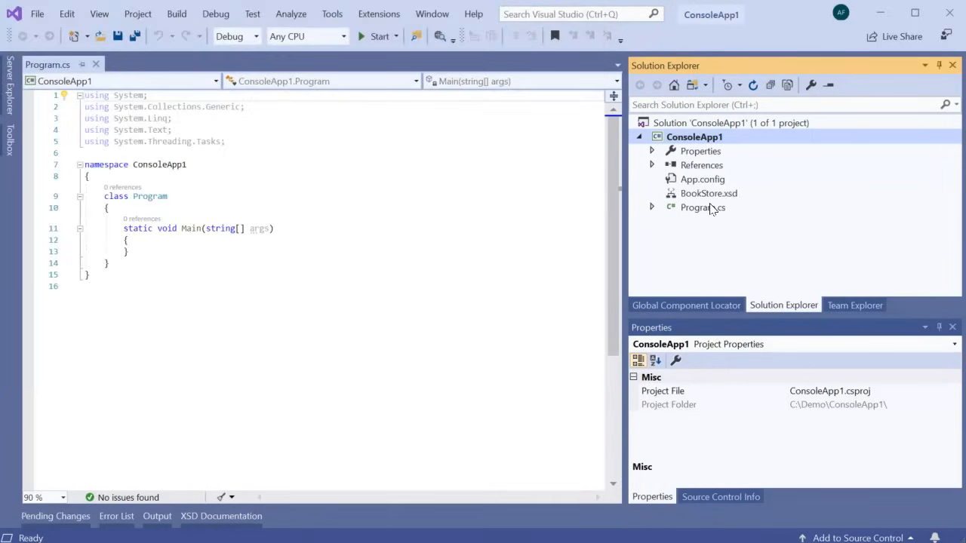
{"action": "mouse_move", "coordinate": [716, 195]}
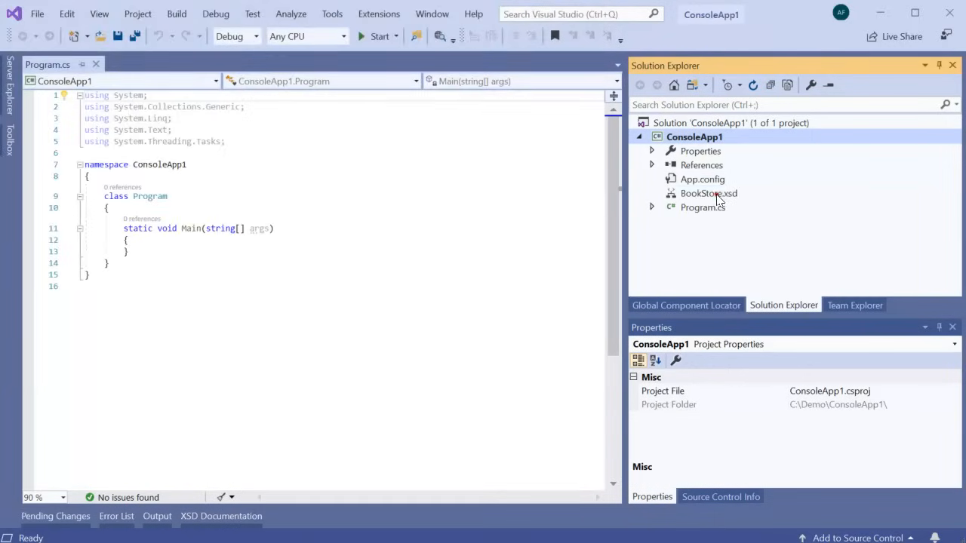
{"action": "double_click", "coordinate": [710, 194]}
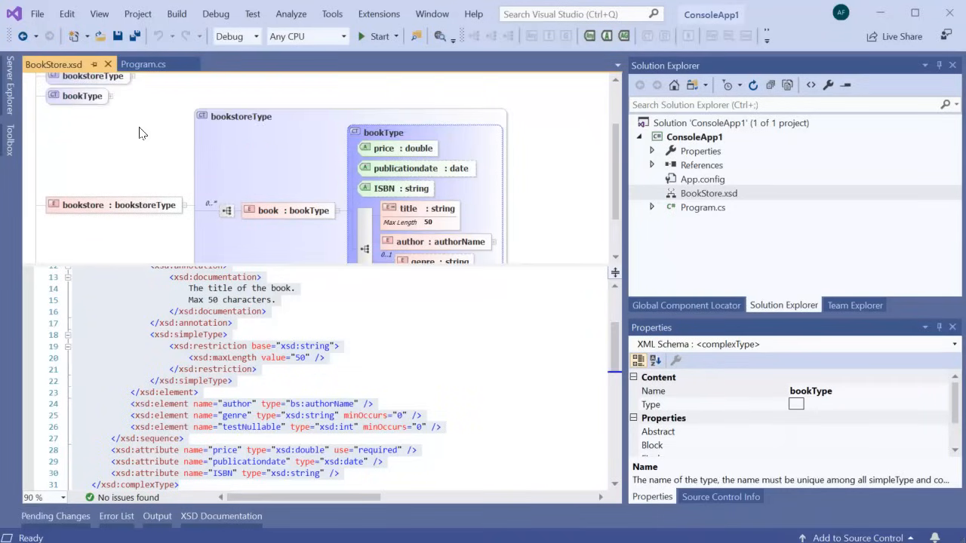
{"action": "left_click", "coordinate": [142, 63]}
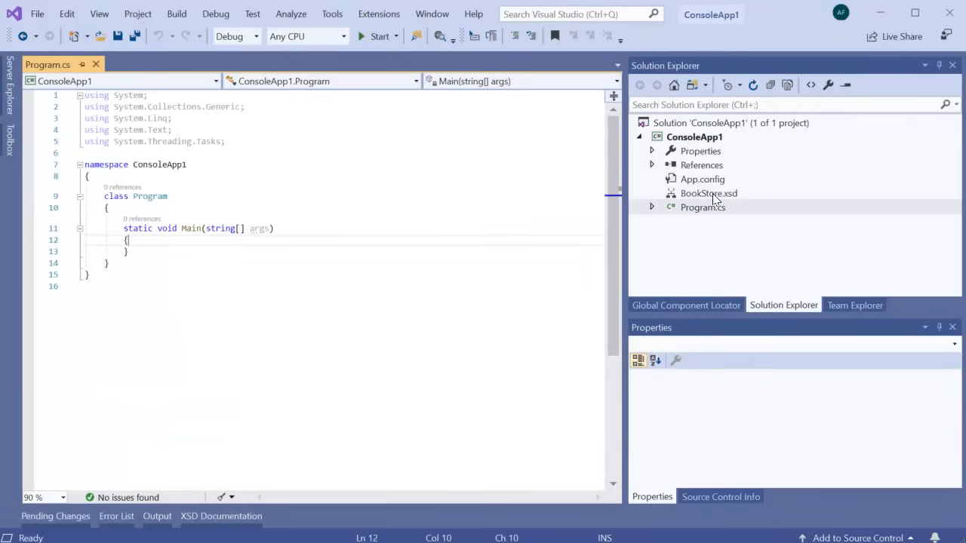
Generate data binding code from BookStore.xsd and select the generated BookStore.cs file.
{"action": "left_click", "coordinate": [710, 193]}
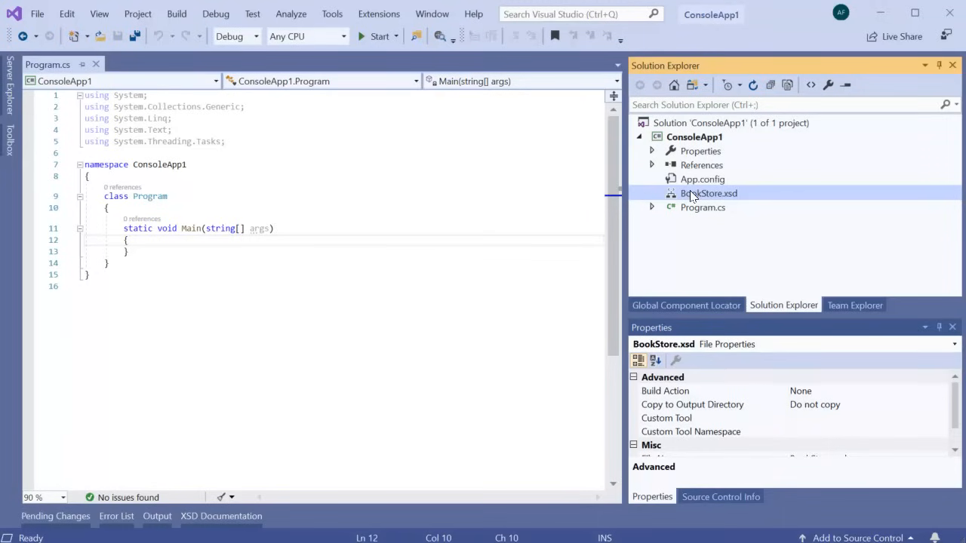
{"action": "mouse_move", "coordinate": [682, 197]}
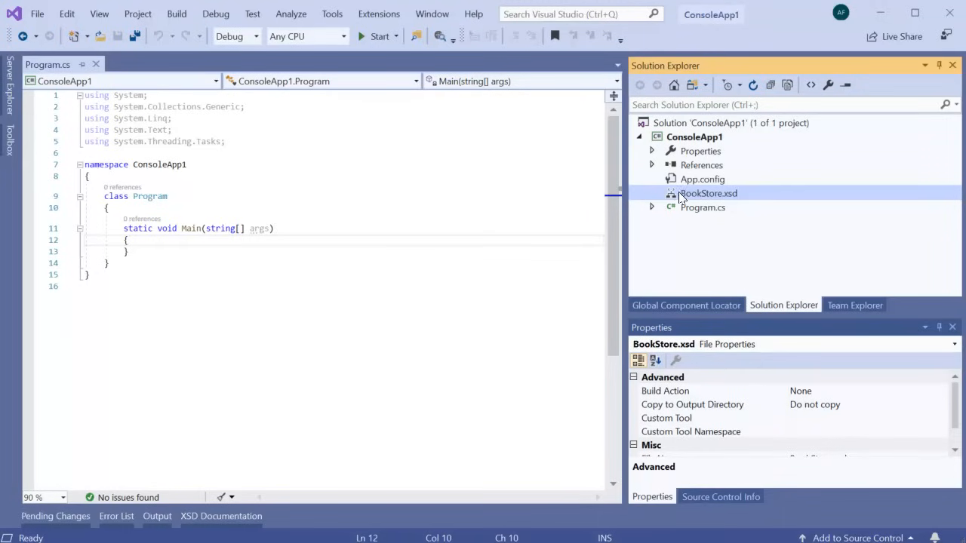
{"action": "right_click", "coordinate": [707, 193]}
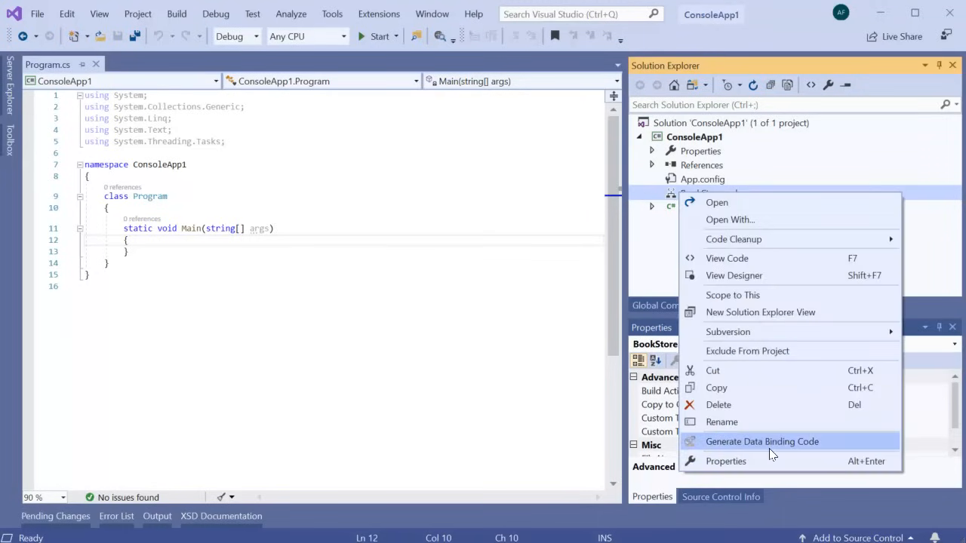
{"action": "mouse_move", "coordinate": [758, 444]}
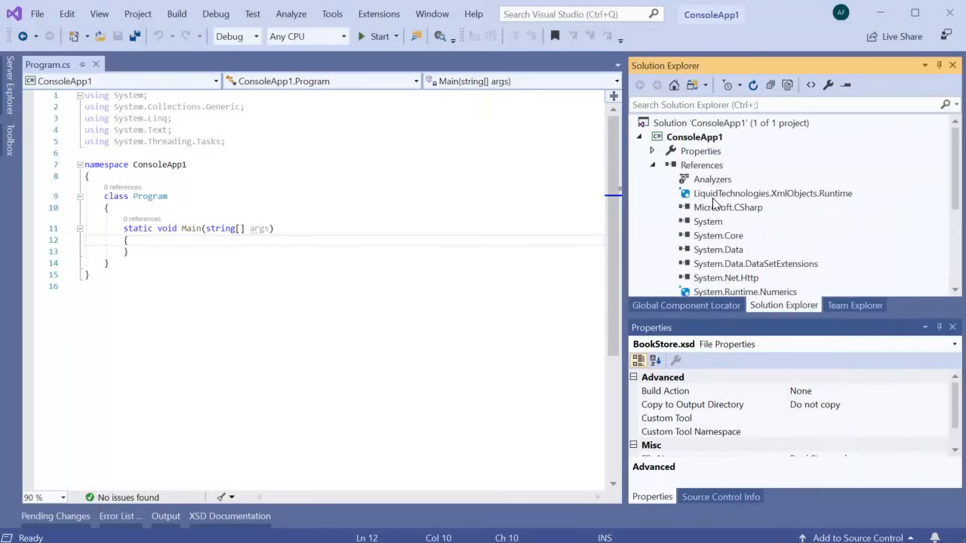
{"action": "mouse_move", "coordinate": [688, 175]}
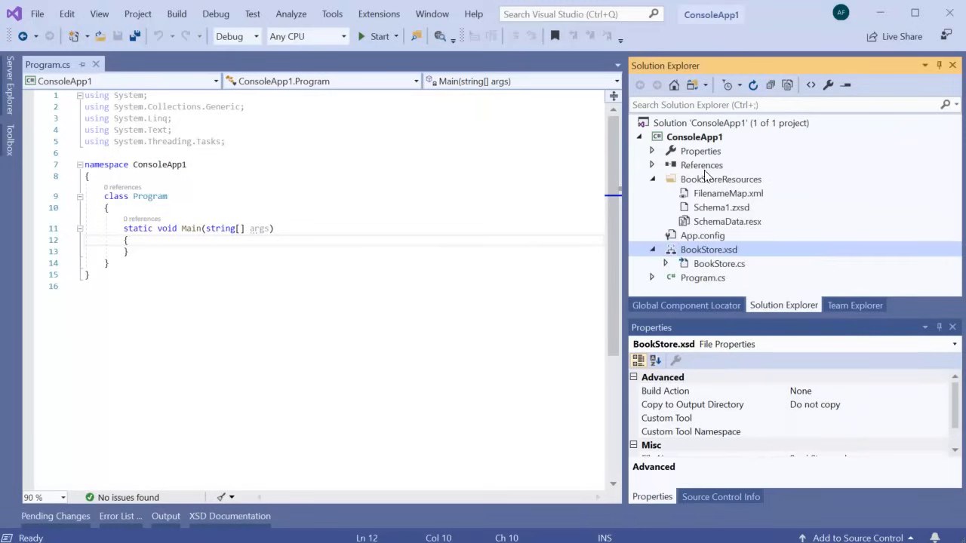
{"action": "left_click", "coordinate": [652, 178]}
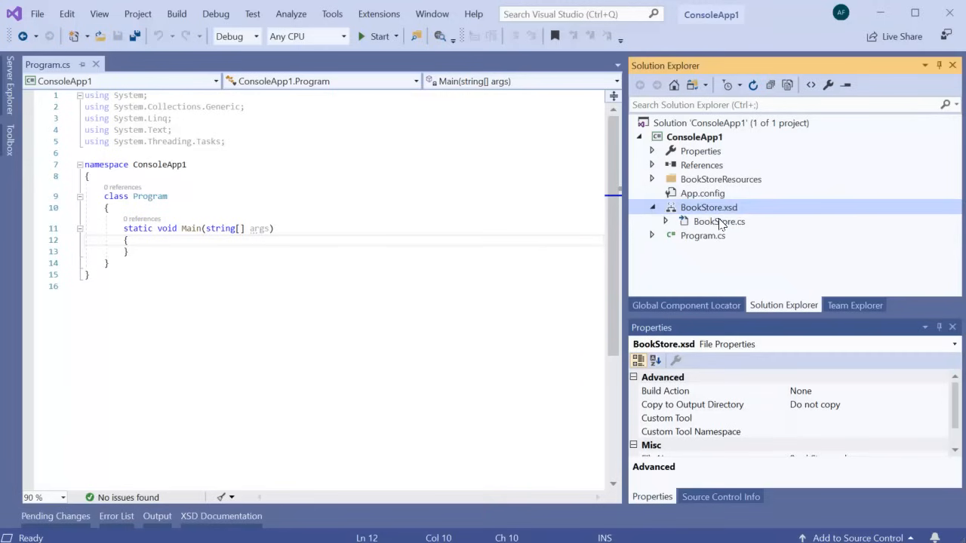
{"action": "left_click", "coordinate": [719, 220]}
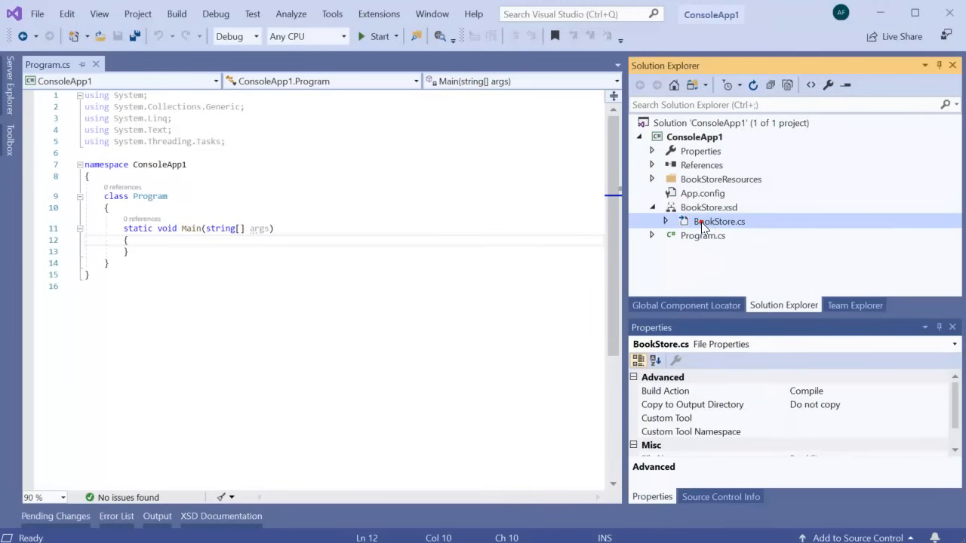
{"action": "double_click", "coordinate": [719, 220]}
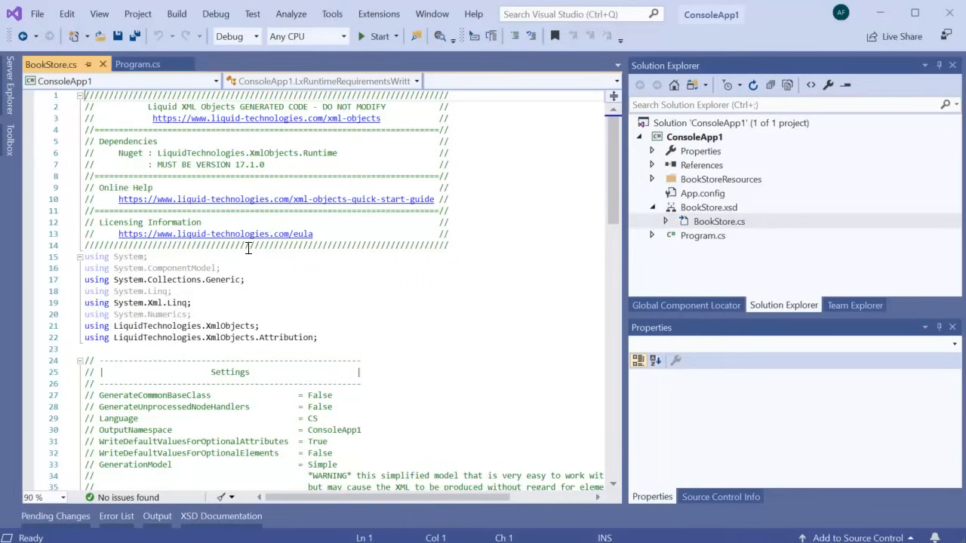
{"action": "scroll", "scroll_direction": "down", "scroll_amount": 3}
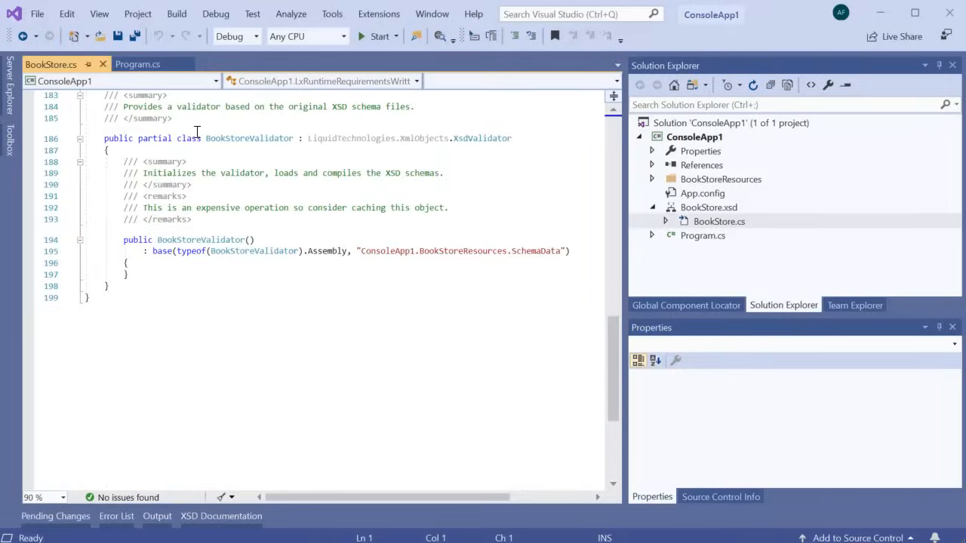
{"action": "left_click", "coordinate": [138, 63]}
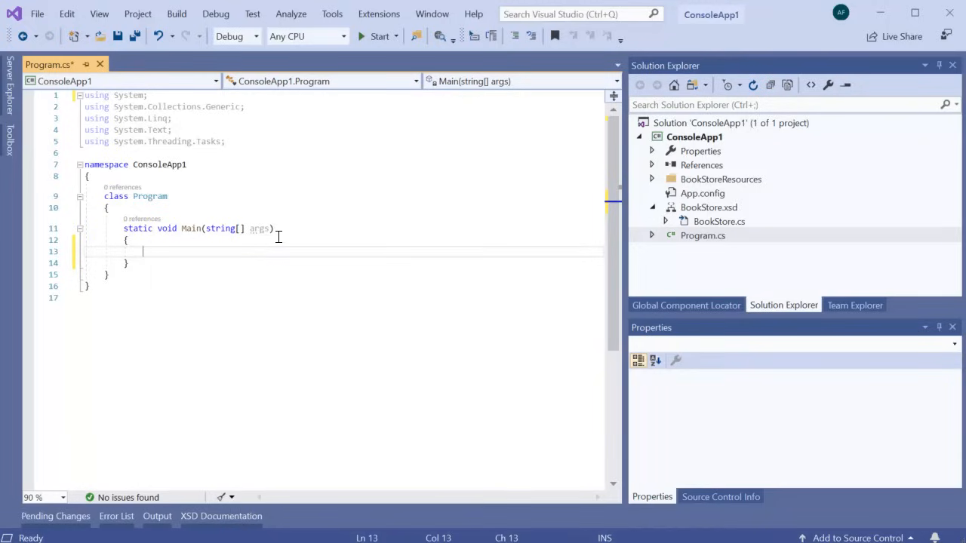
Declare var s = new LxSerializer<BookstoreElm>() in Main, adding the required using directives.
{"action": "type", "text": "var s ="}
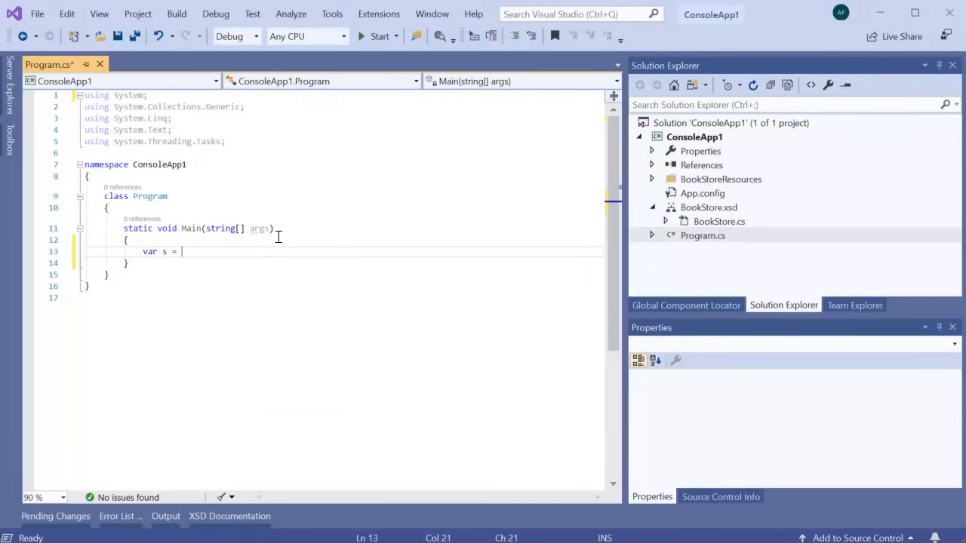
{"action": "type", "text": "new LxSer"}
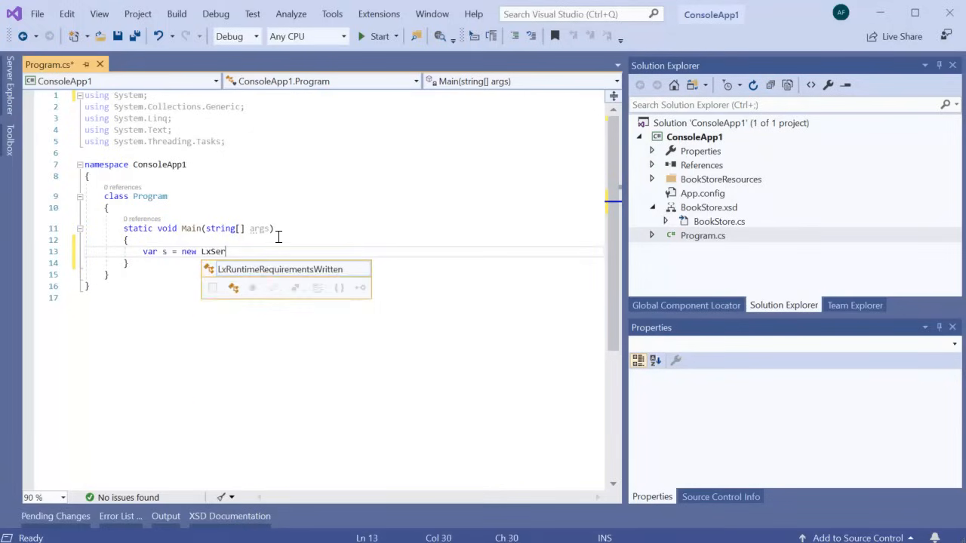
{"action": "type", "text": "ializer"}
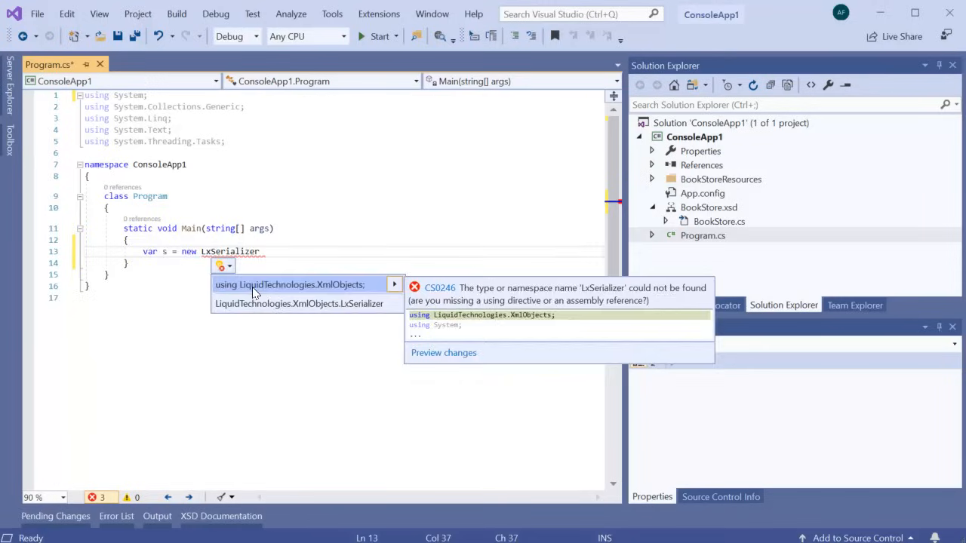
{"action": "left_click", "coordinate": [289, 284]}
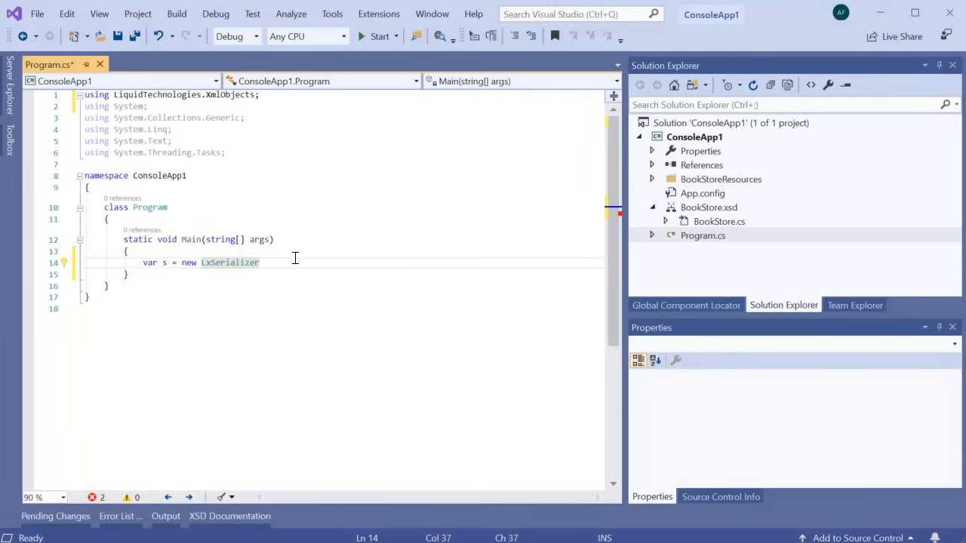
{"action": "type", "text": "<"}
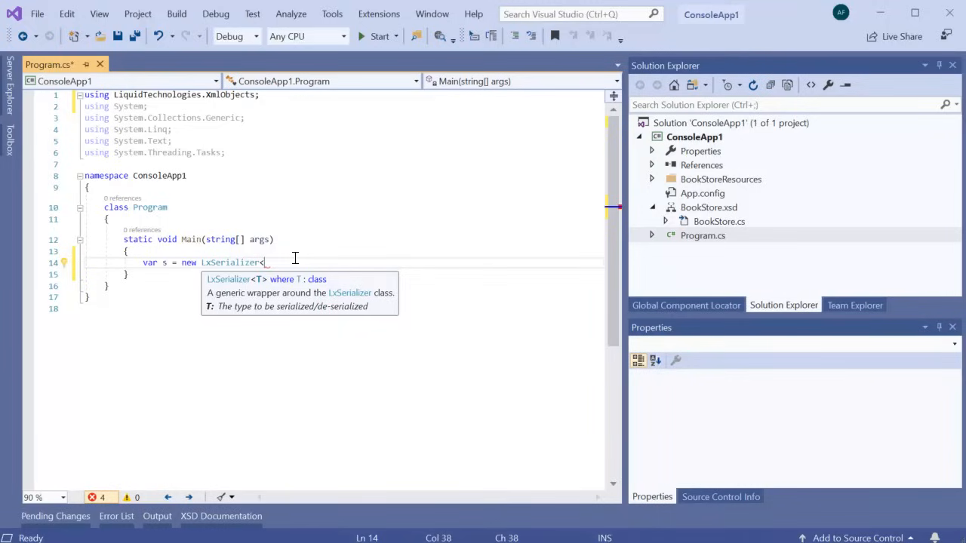
{"action": "type", "text": "B"}
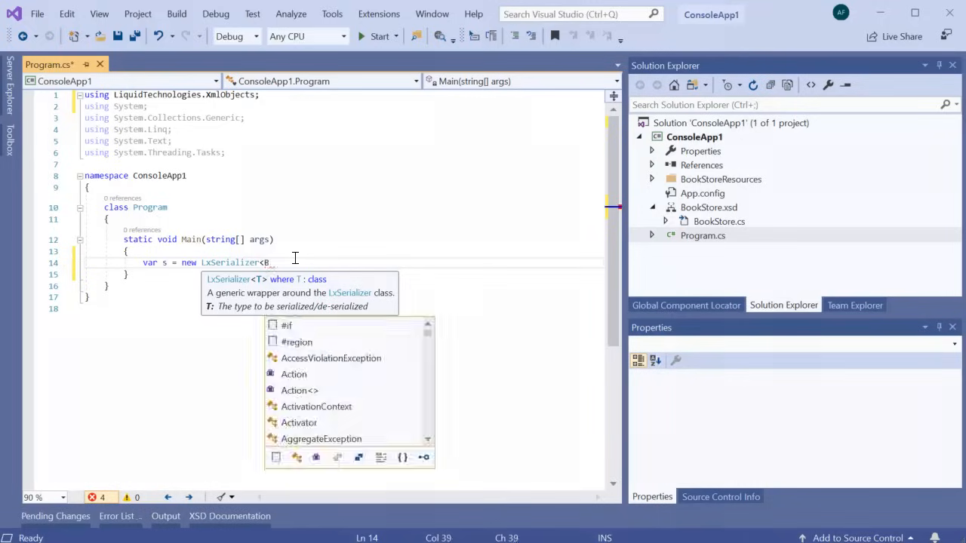
{"action": "type", "text": "ook"}
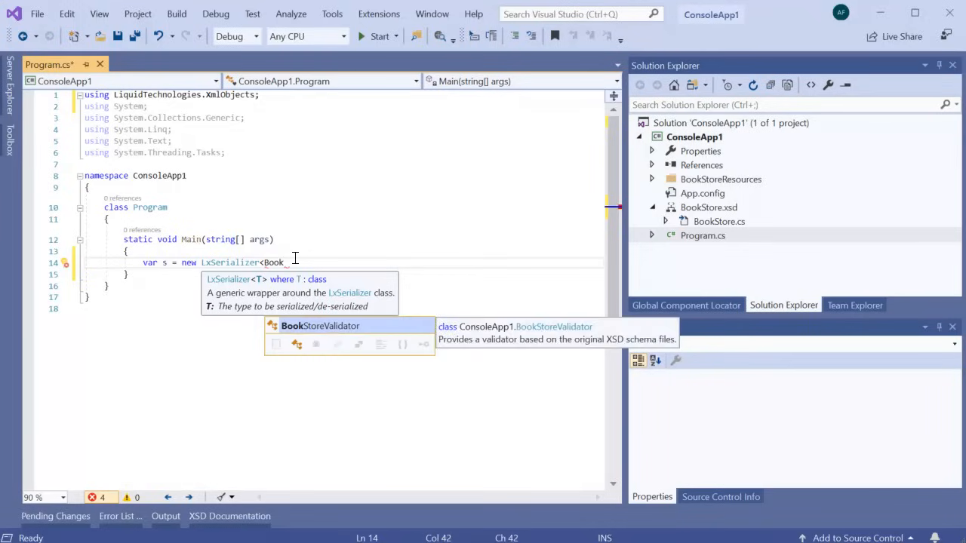
{"action": "type", "text": "StoreE"}
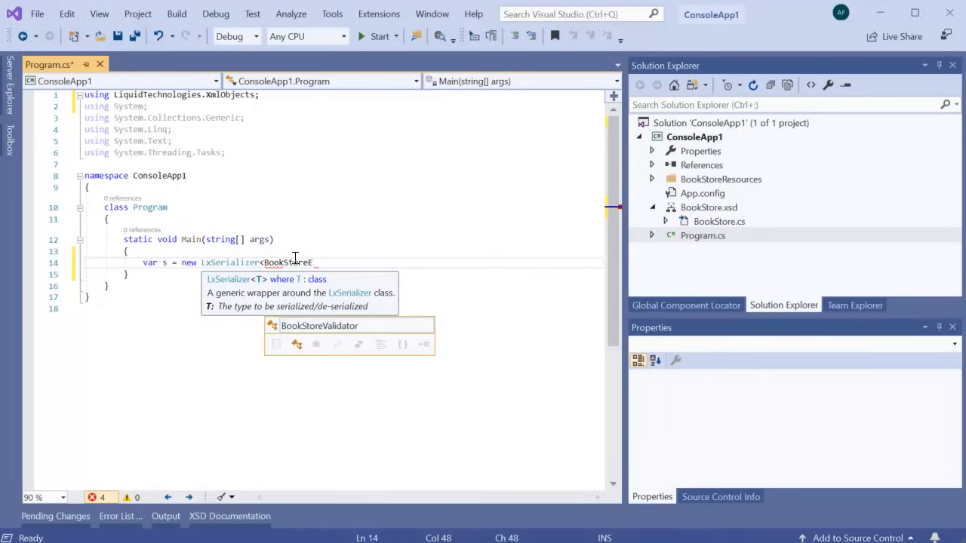
{"action": "type", "text": "lm"}
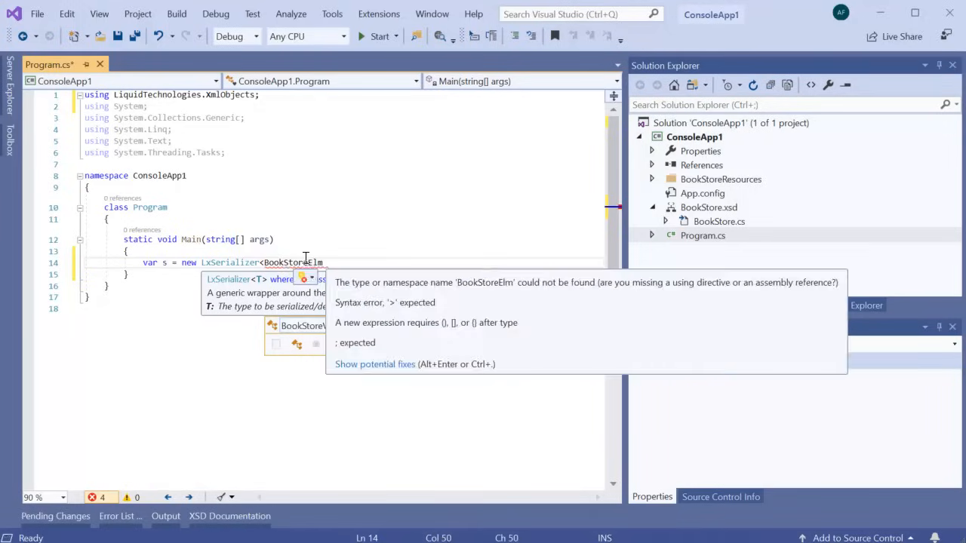
{"action": "left_click", "coordinate": [304, 278]}
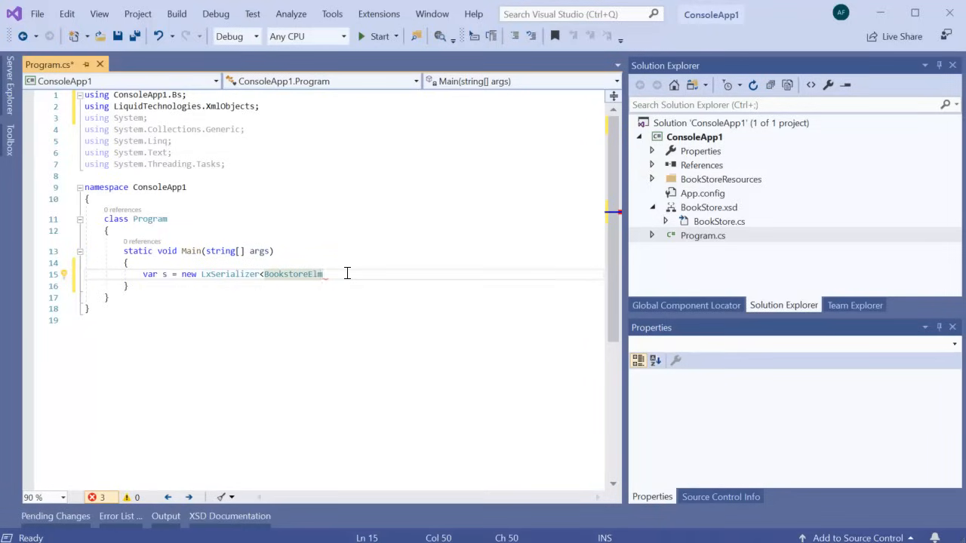
{"action": "type", "text": ">();"}
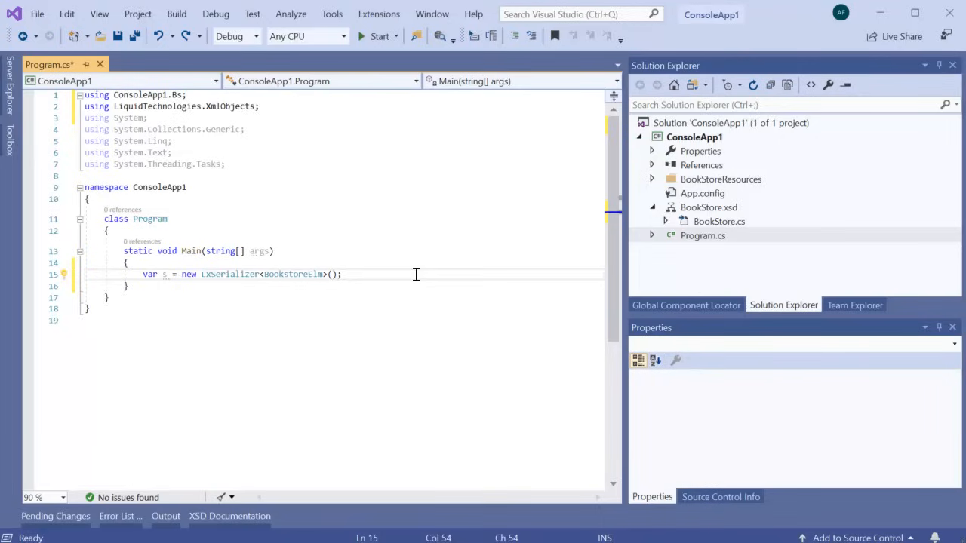
Deserialize @"c:\demo\BookStoreSample.xml" into BookstoreElm elm via s.Deserialize.
{"action": "type", "text": "BookstoreElm"}
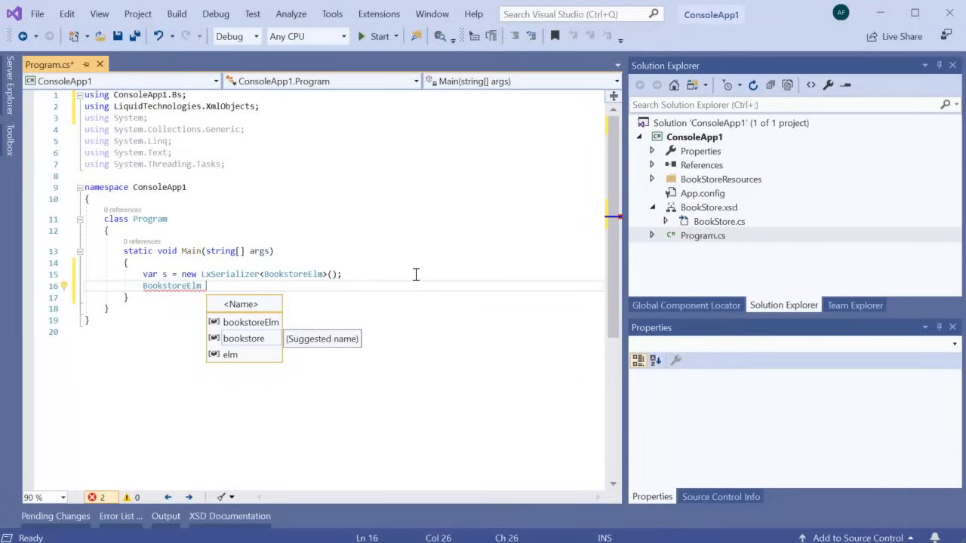
{"action": "type", "text": "elm ="}
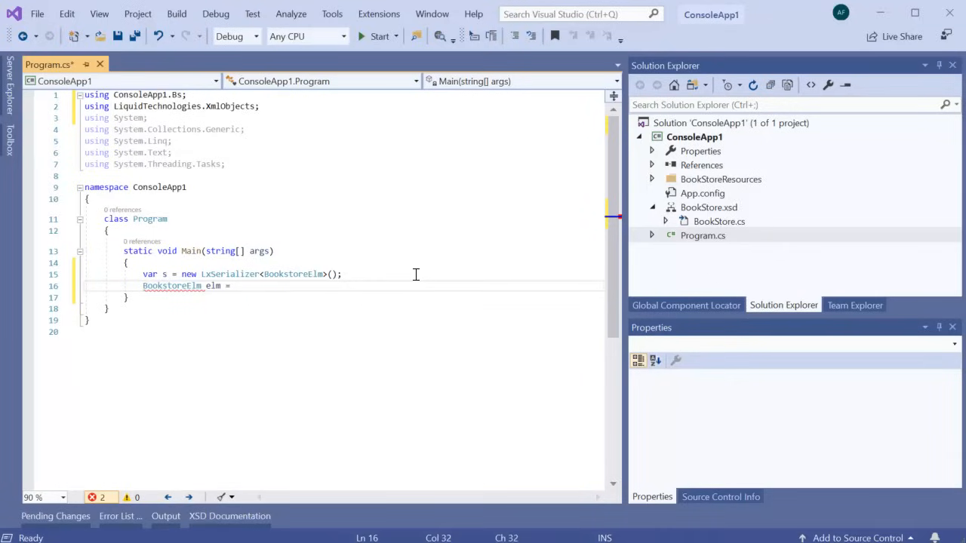
{"action": "type", "text": "s"}
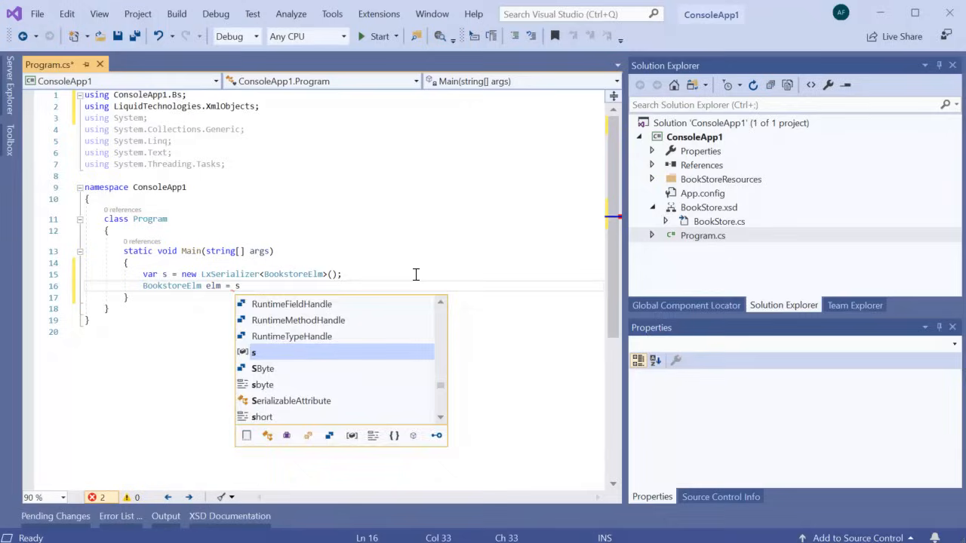
{"action": "type", "text": ".Deserialize"}
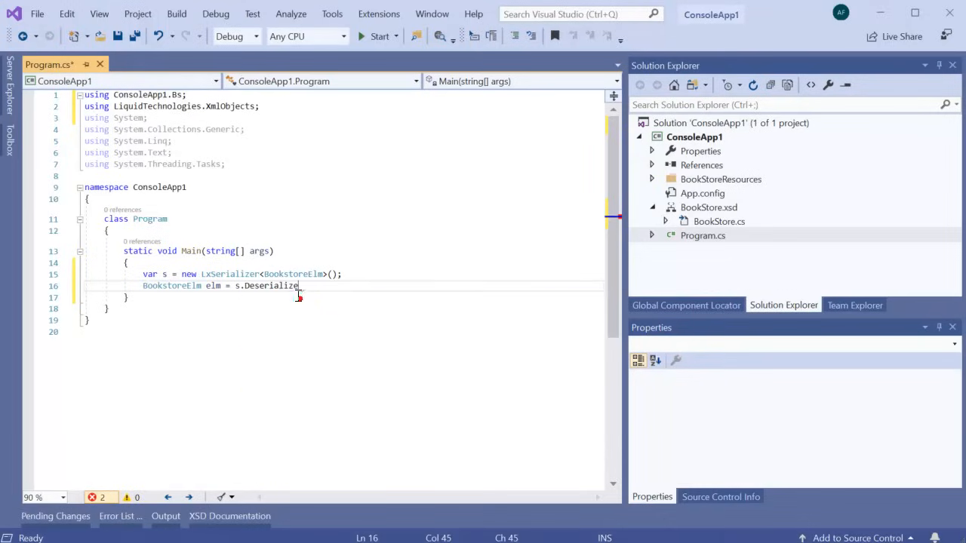
{"action": "type", "text": "("}
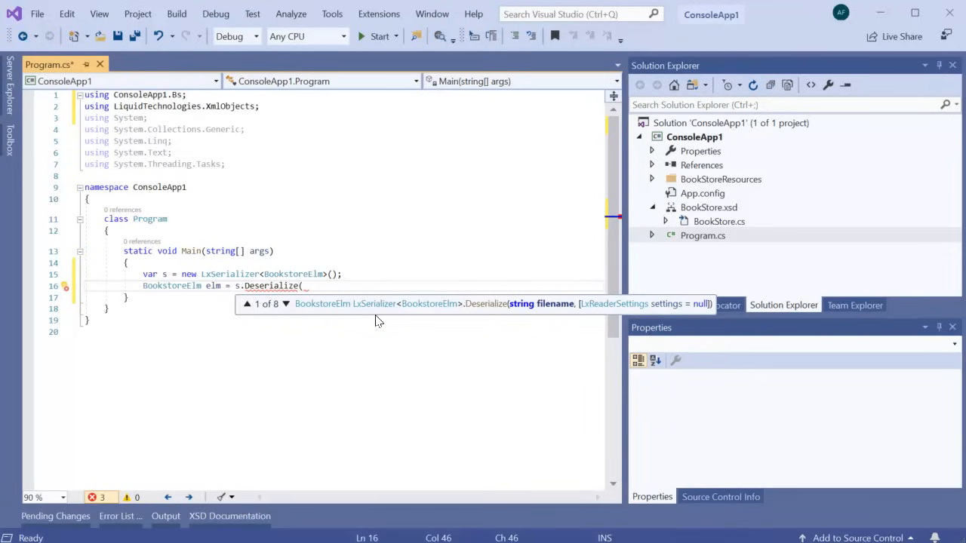
{"action": "type", "text": "@"}
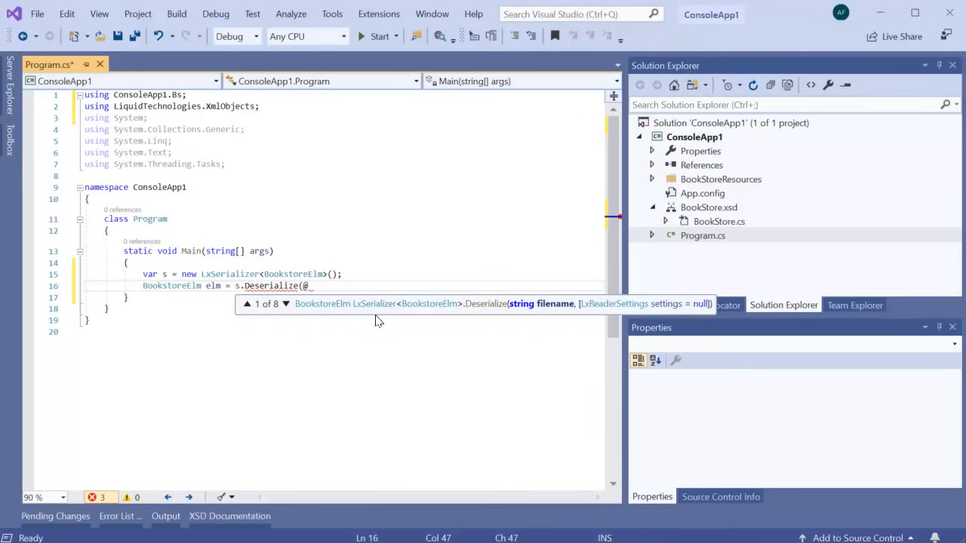
{"action": "type", "text": "\""}
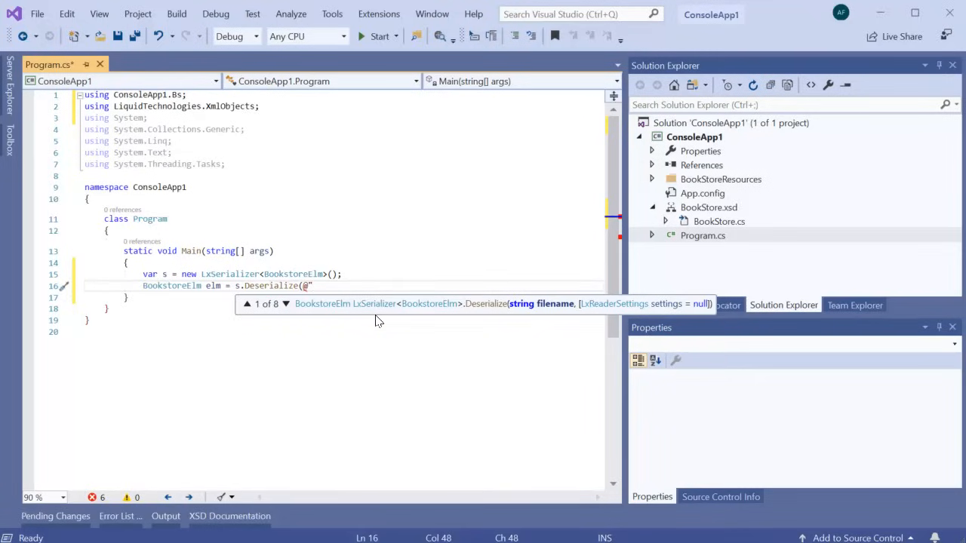
{"action": "type", "text": "c:\\d"}
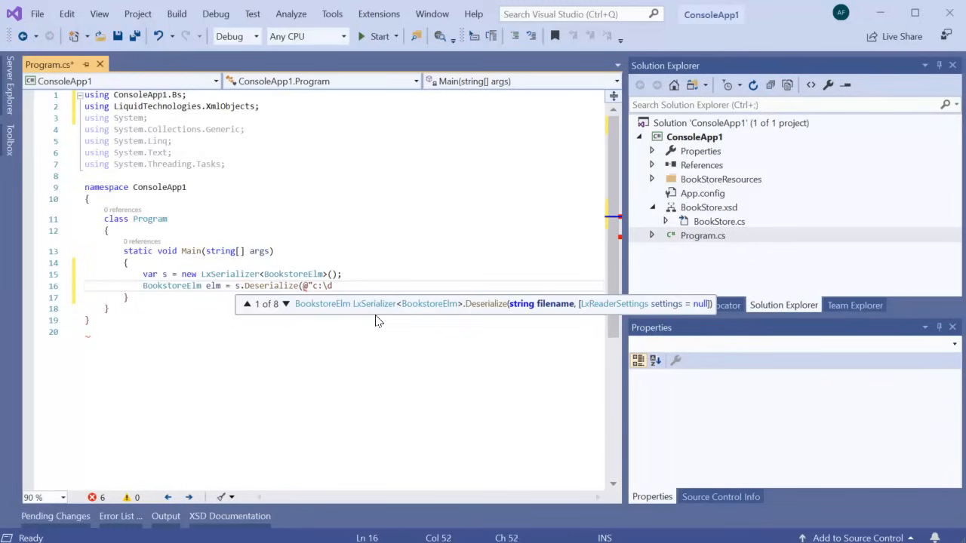
{"action": "type", "text": "emo\\"}
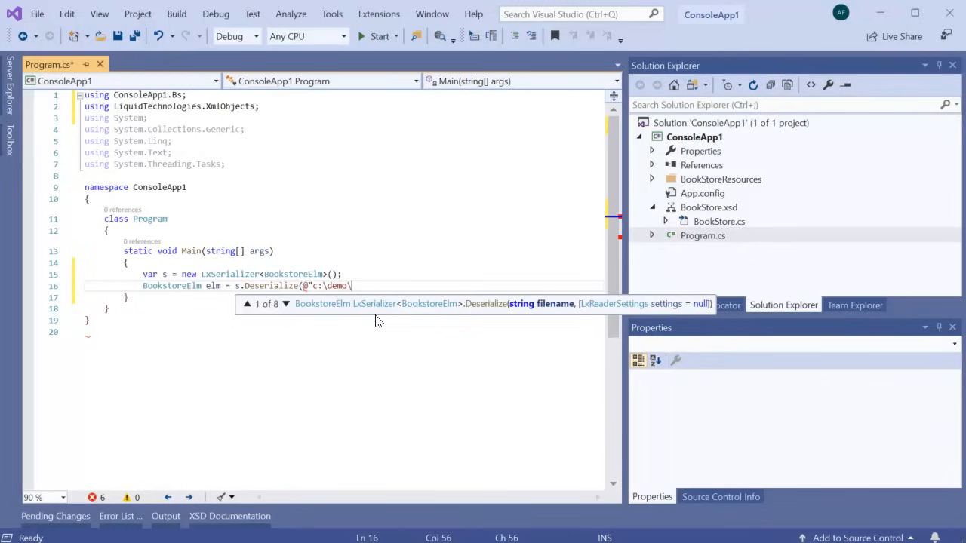
{"action": "type", "text": "Books"}
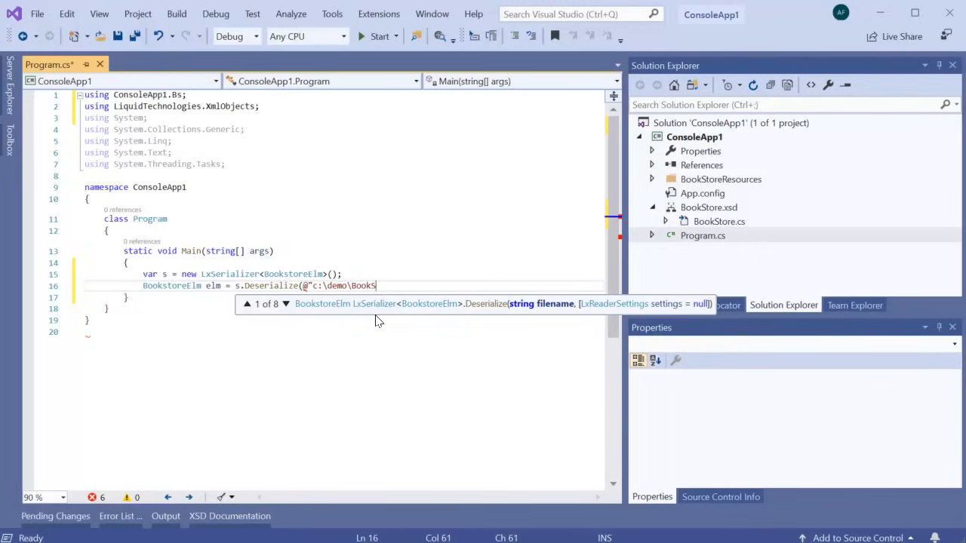
{"action": "type", "text": "toreSample."}
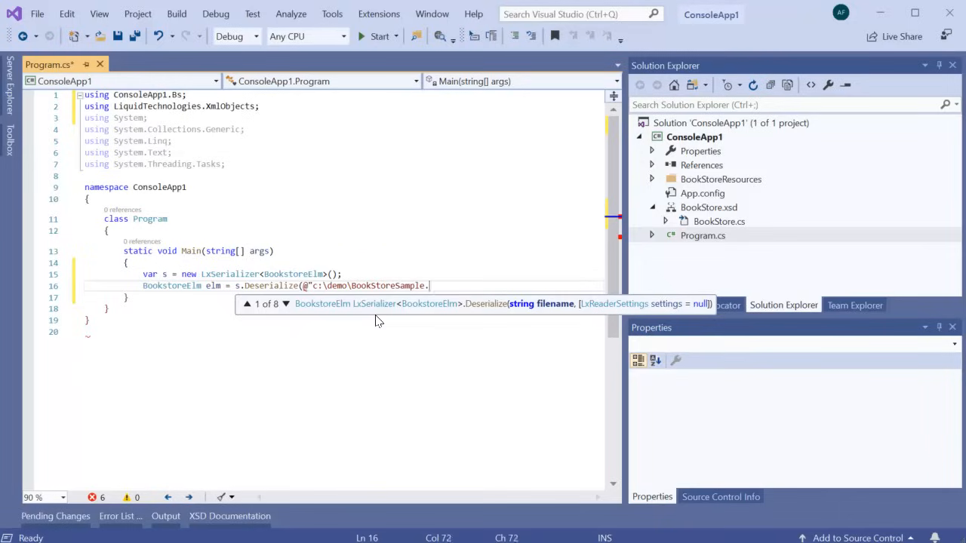
{"action": "type", "text": "xml\""}
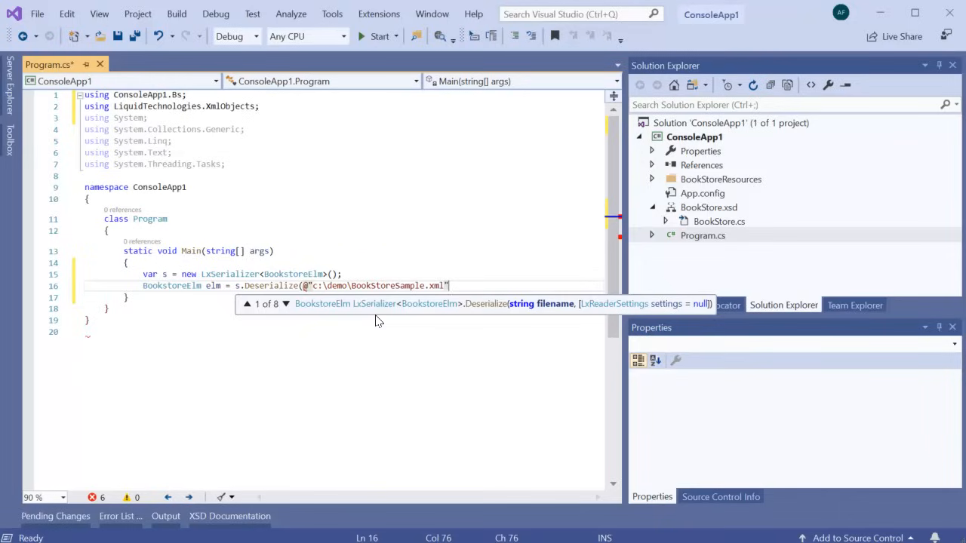
{"action": "type", "text": ");"}
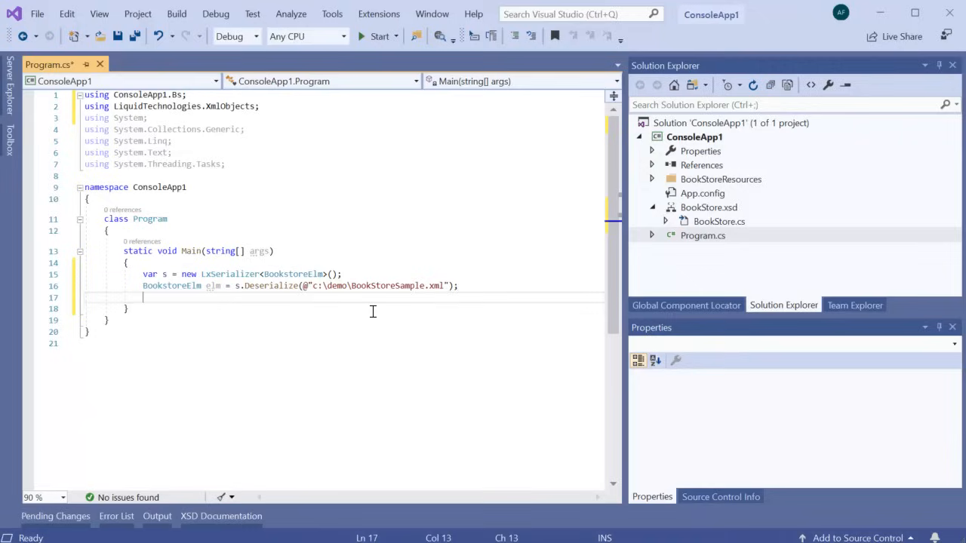
Write a foreach loop over each book in elm.Book.
{"action": "type", "text": "foreach (var"}
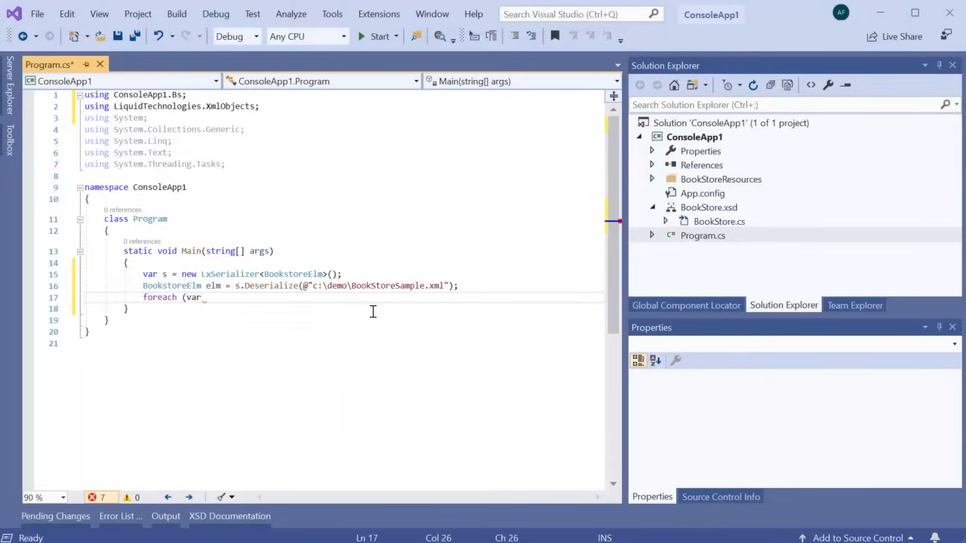
{"action": "type", "text": "book in"}
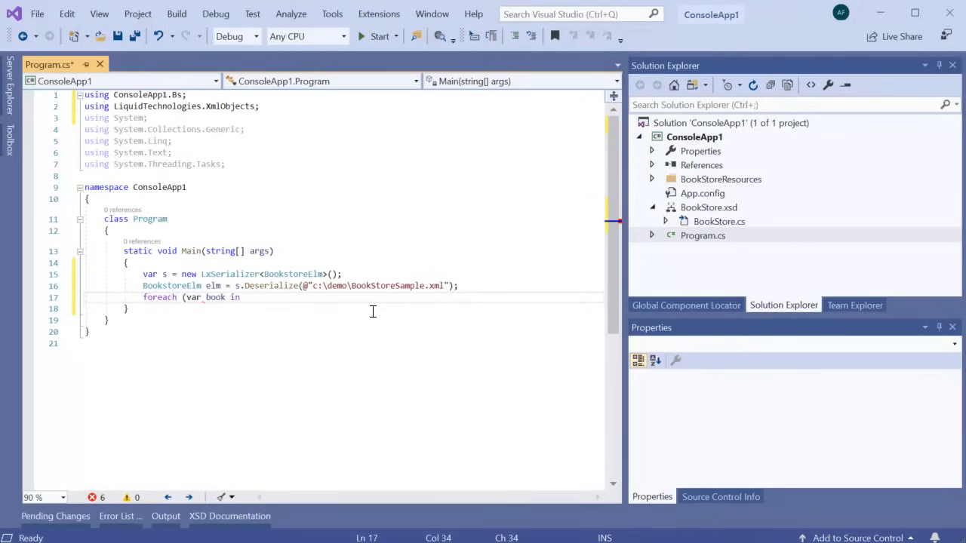
{"action": "type", "text": "elm.Book)"}
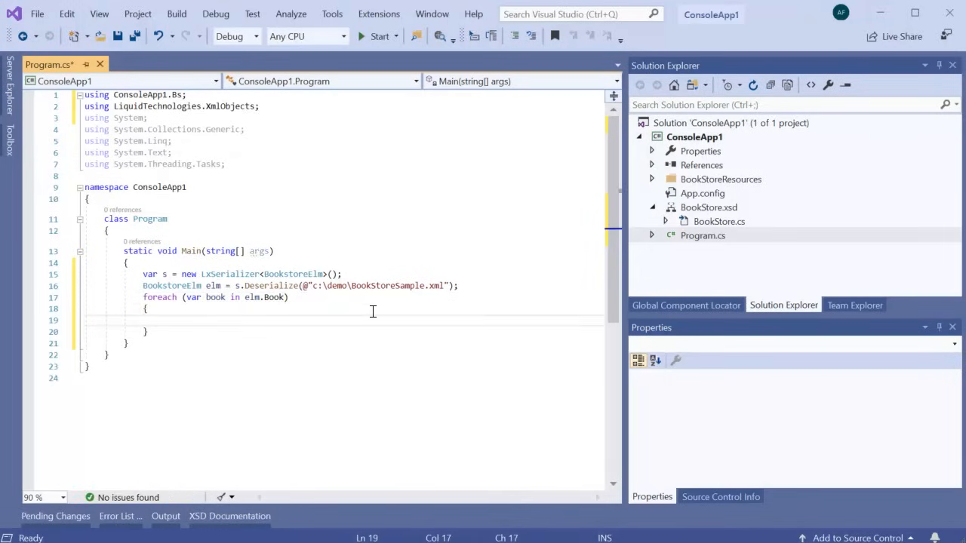
Begin Console.WriteLine($"Book: {book. inside the loop, listing book members.
{"action": "type", "text": "Console"}
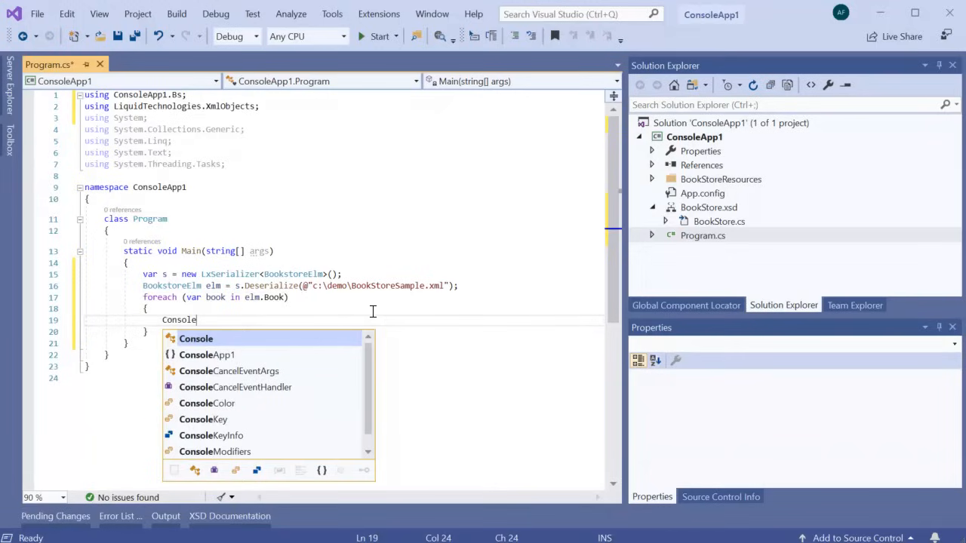
{"action": "type", "text": "."}
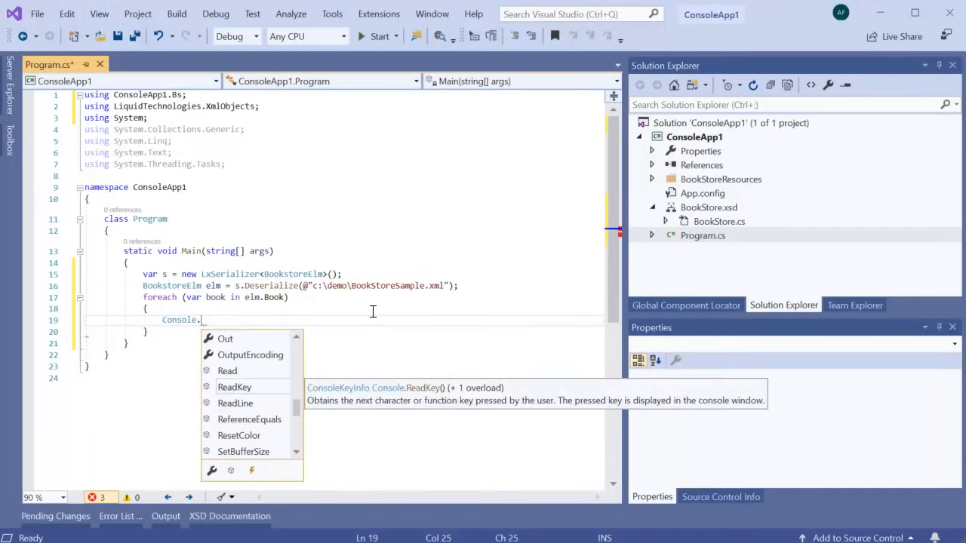
{"action": "type", "text": "WriteLine("}
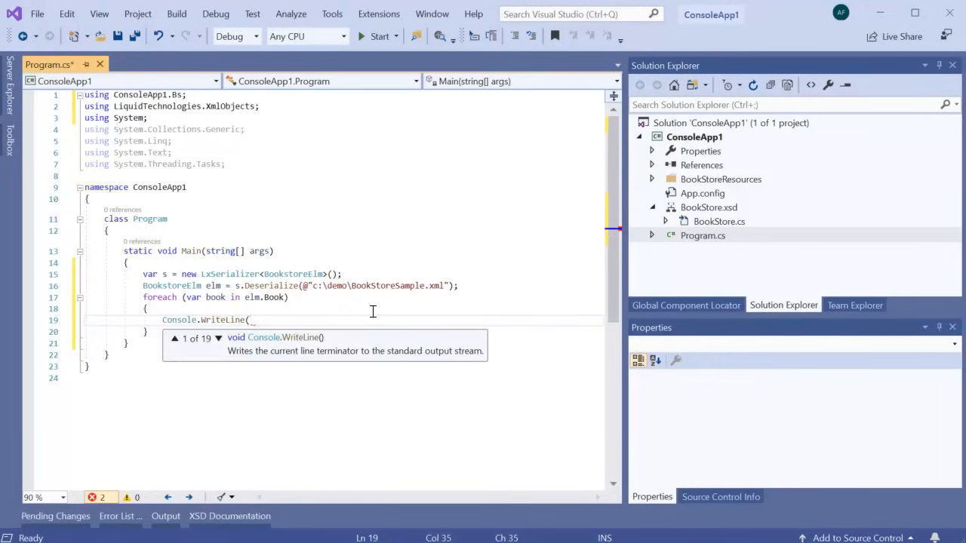
{"action": "type", "text": "$\"B"}
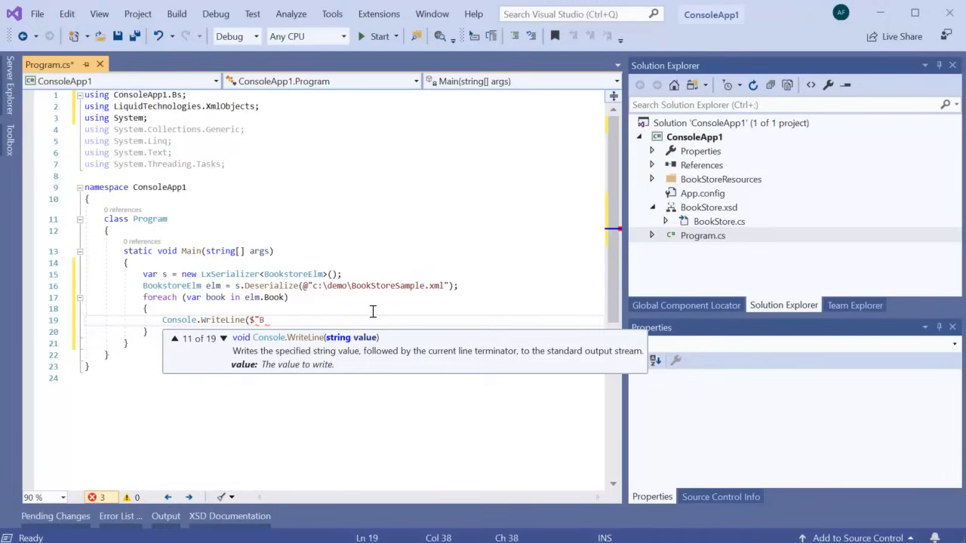
{"action": "type", "text": "ook:"}
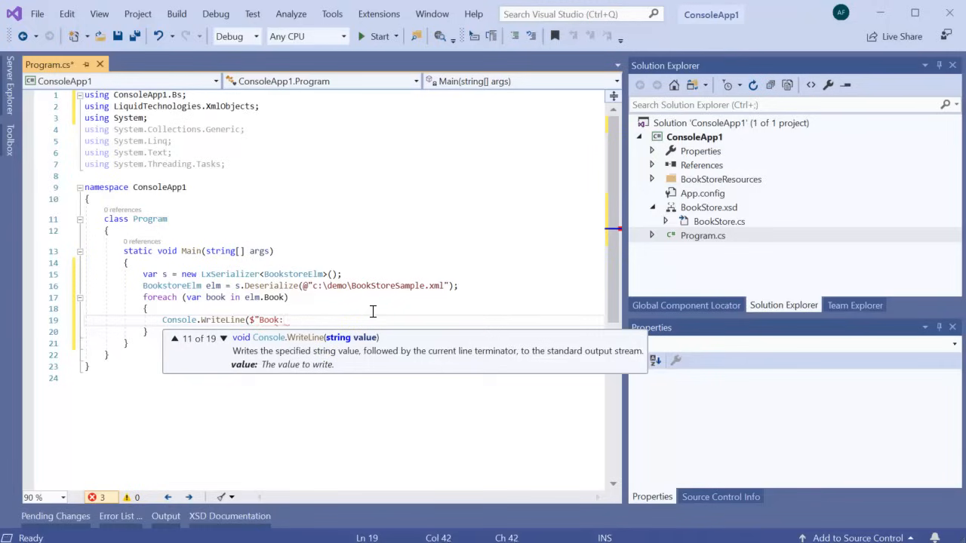
{"action": "type", "text": "{b"}
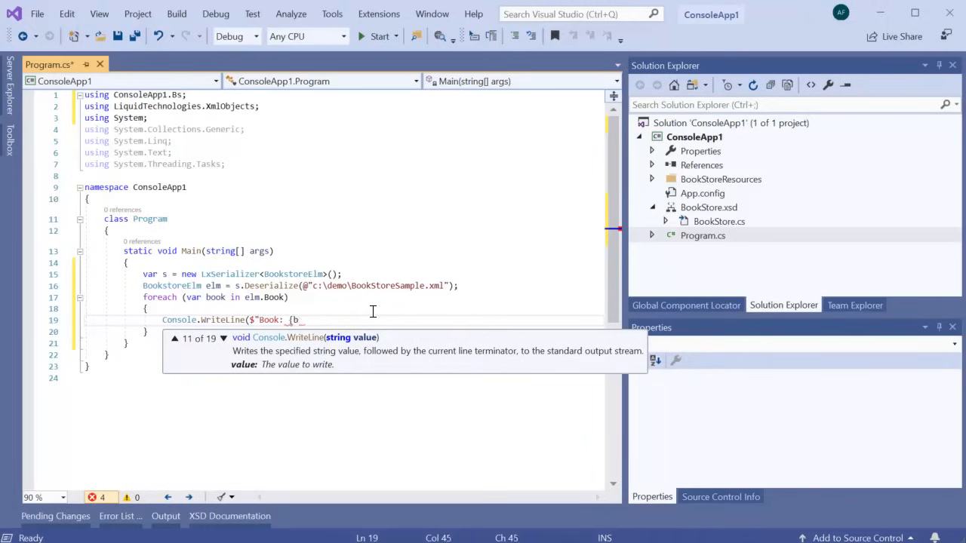
{"action": "type", "text": "ook"}
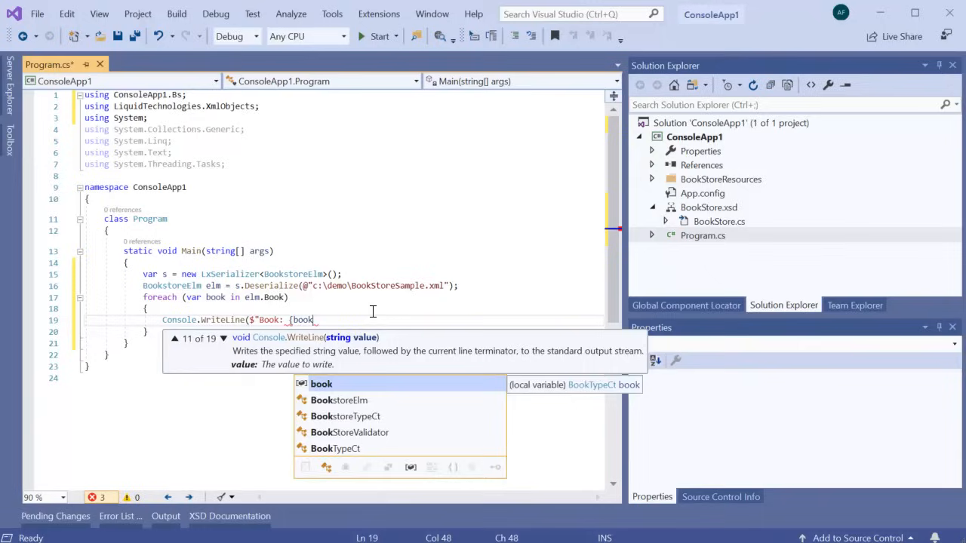
{"action": "type", "text": "."}
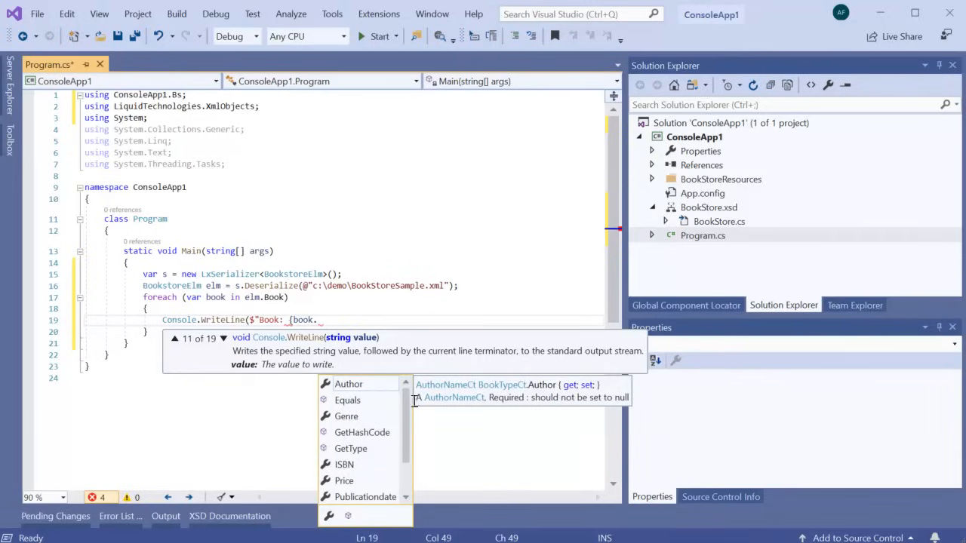
Complete the WriteLine to print book.Title by book.Author.First_Name and Last_Name.
{"action": "key", "text": "Escape"}
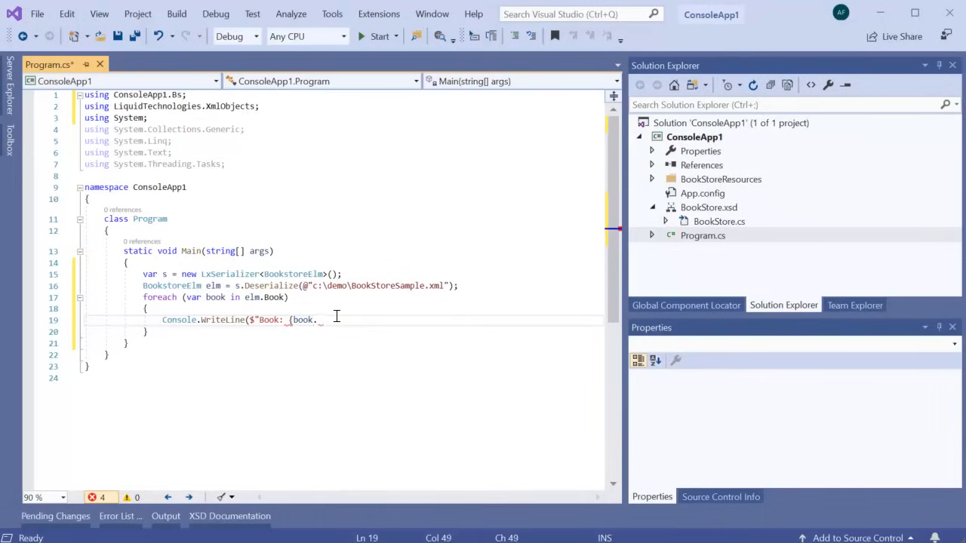
{"action": "type", "text": "."}
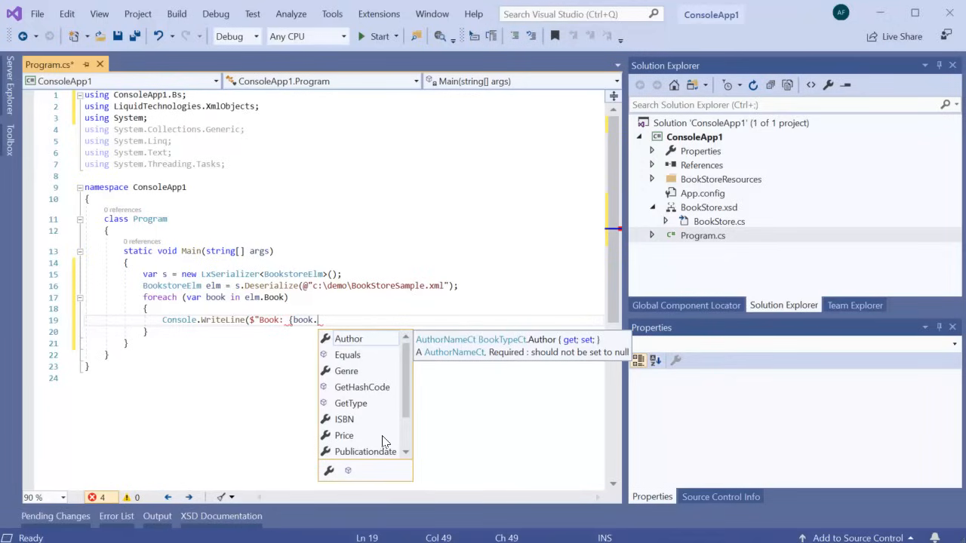
{"action": "scroll", "scroll_direction": "down", "scroll_amount": 3}
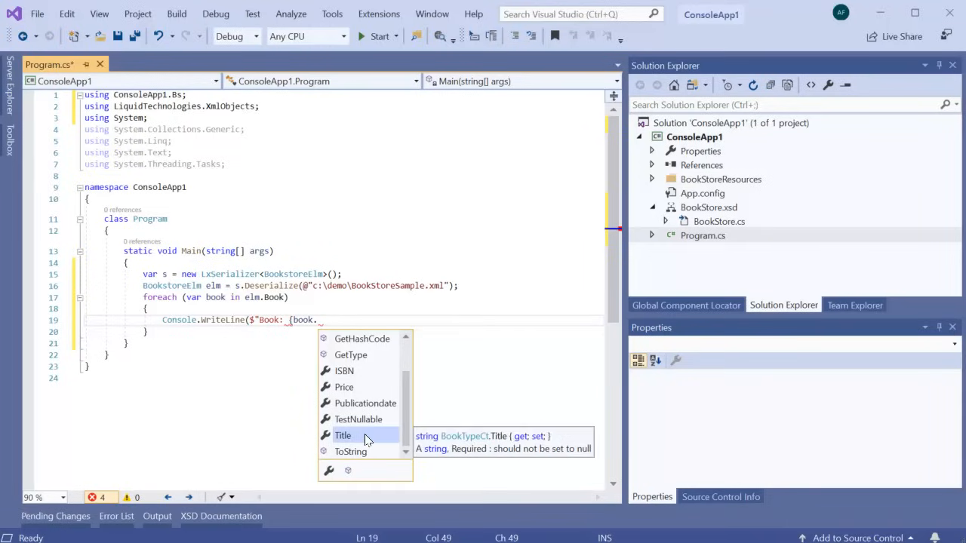
{"action": "double_click", "coordinate": [342, 435]}
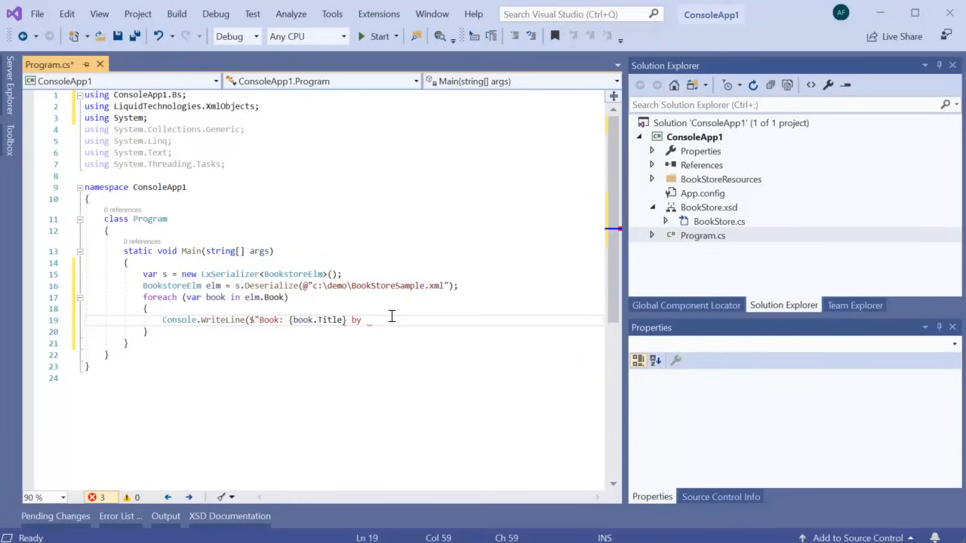
{"action": "type", "text": "{book"}
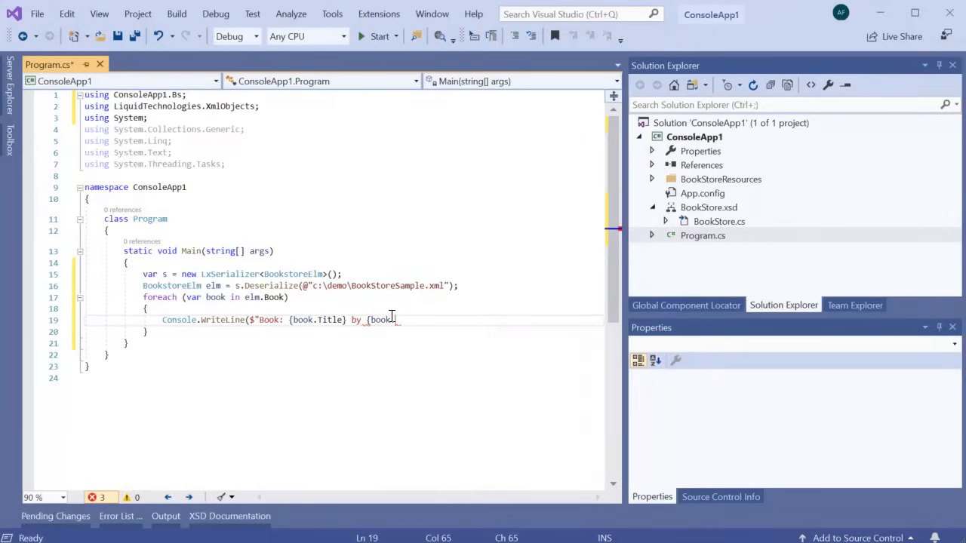
{"action": "type", "text": ".Author"}
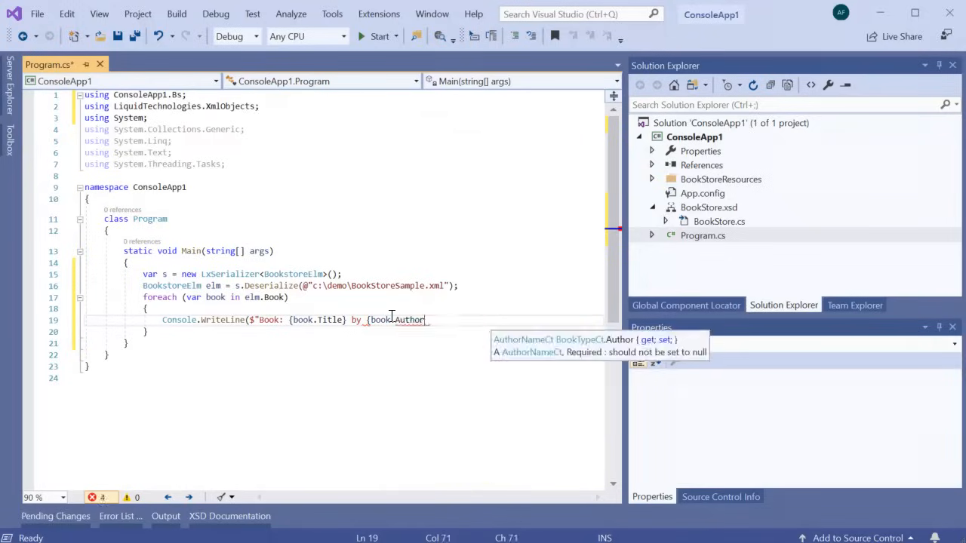
{"action": "type", "text": ".First_Name"}
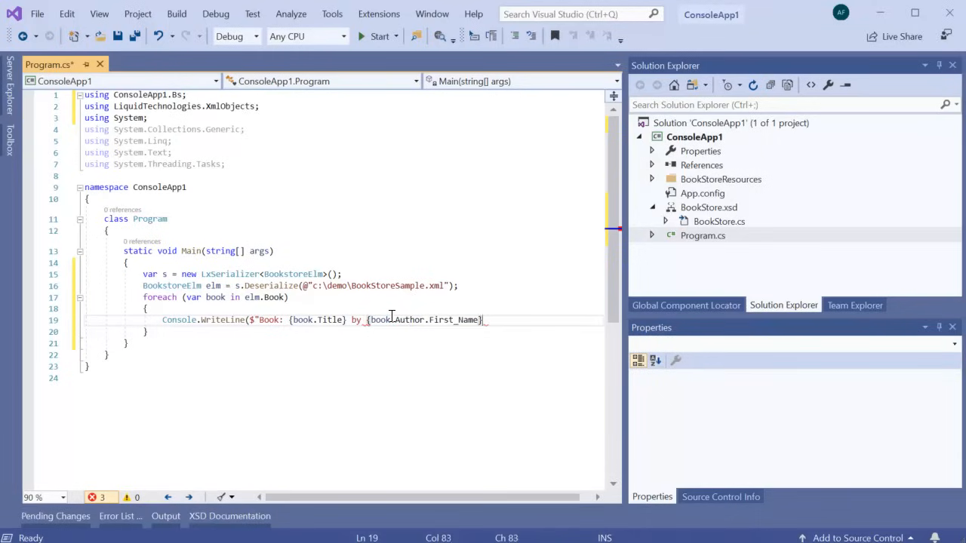
{"action": "type", "text": "{ book.Author.Last_Name}\");"}
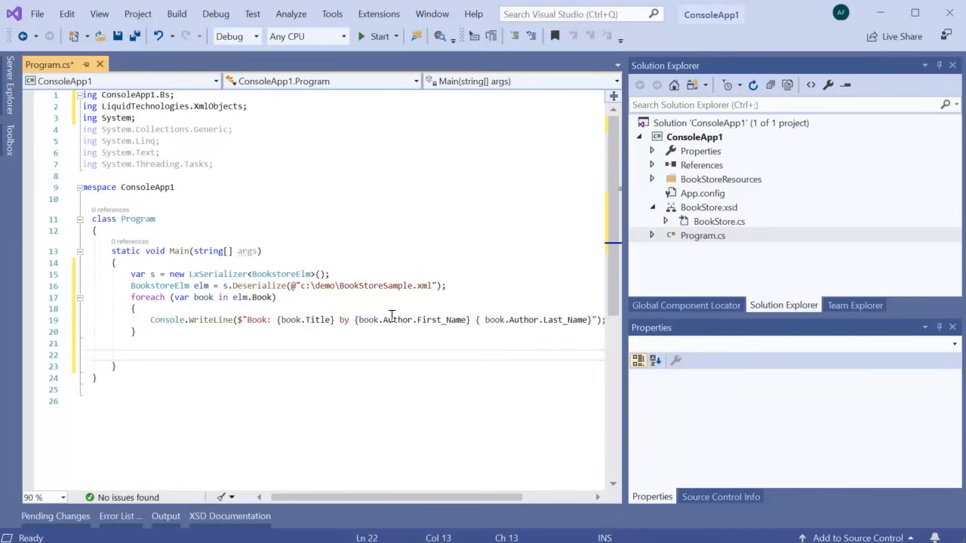
Add Console.ReadKey(); after the loop.
{"action": "type", "text": "Consol"}
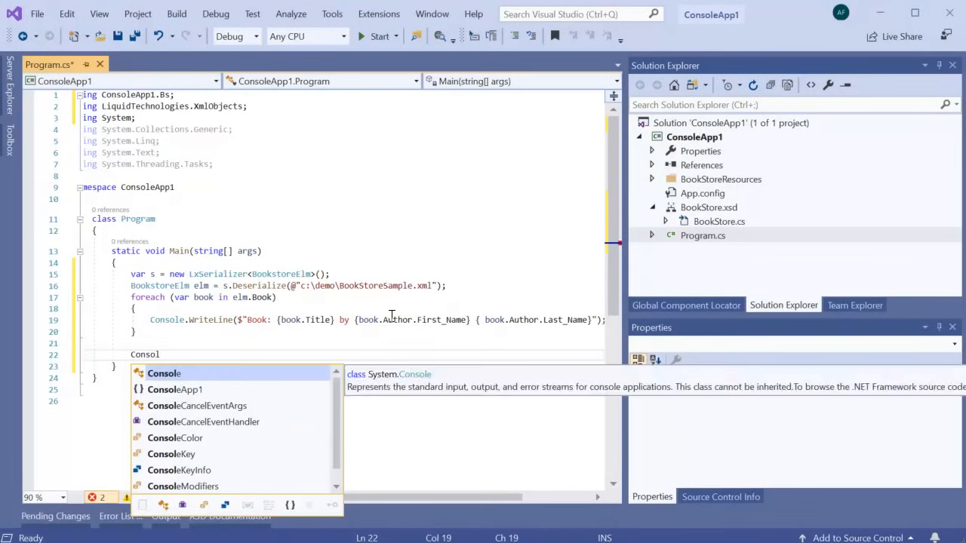
{"action": "type", "text": ".Re"}
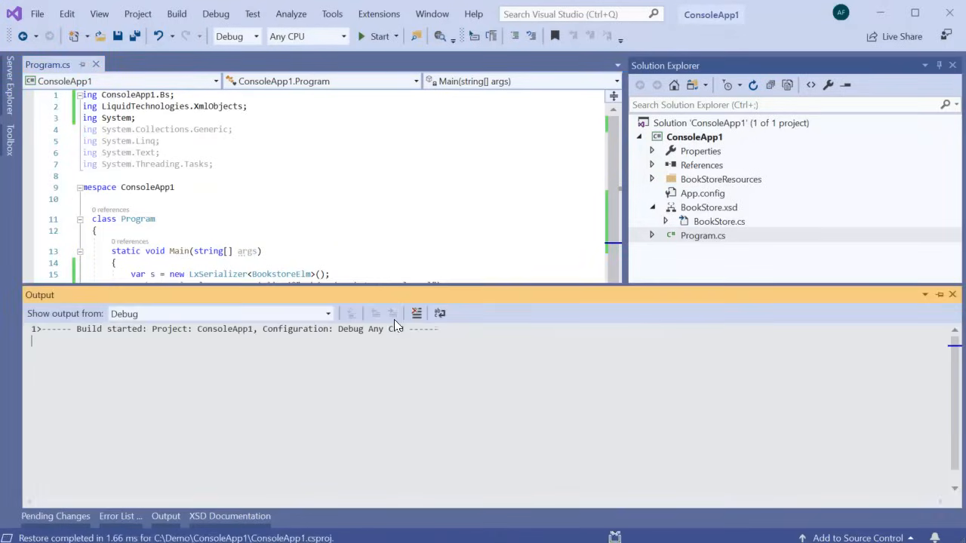
{"action": "left_click", "coordinate": [380, 36]}
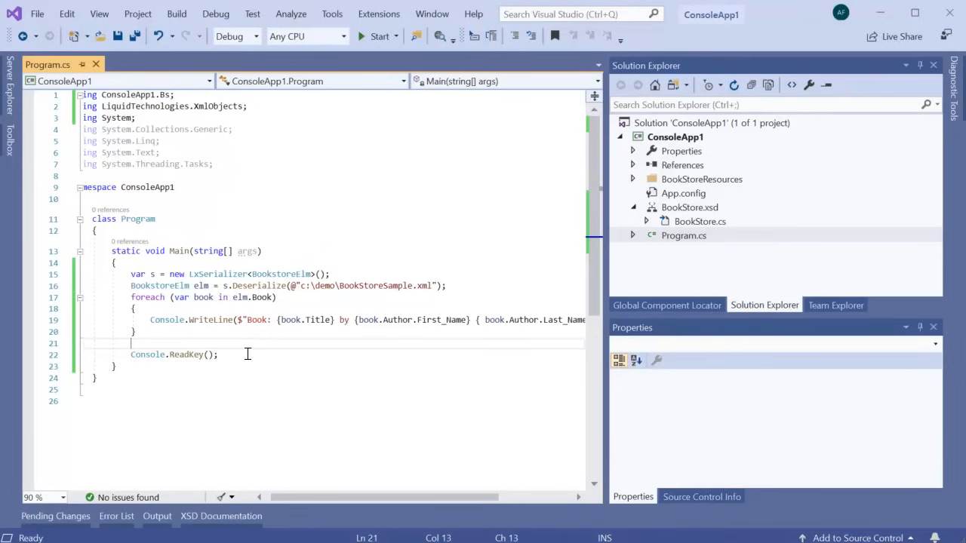
Create a new book object with var myBook = new BookTypeCt(); after the loop.
{"action": "key", "text": "enter"}
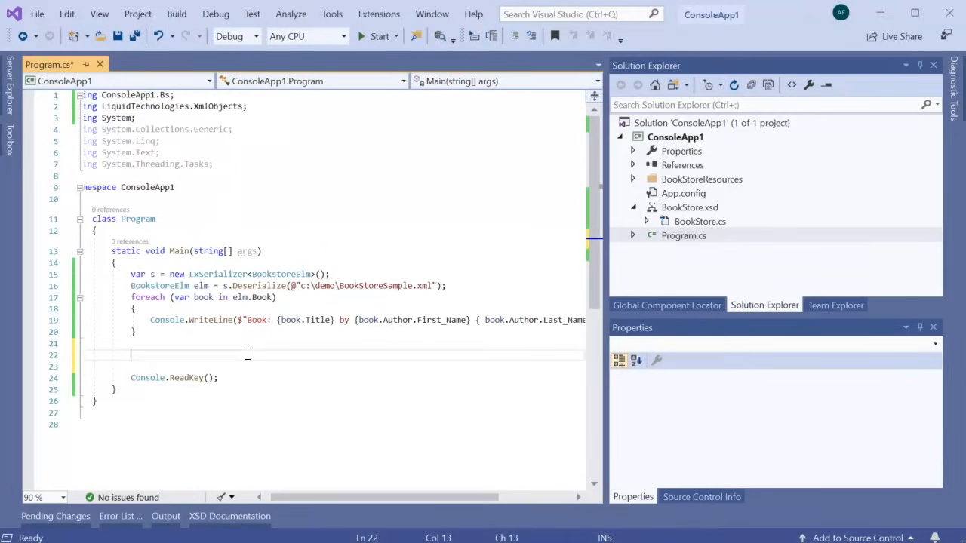
{"action": "type", "text": "var_my"}
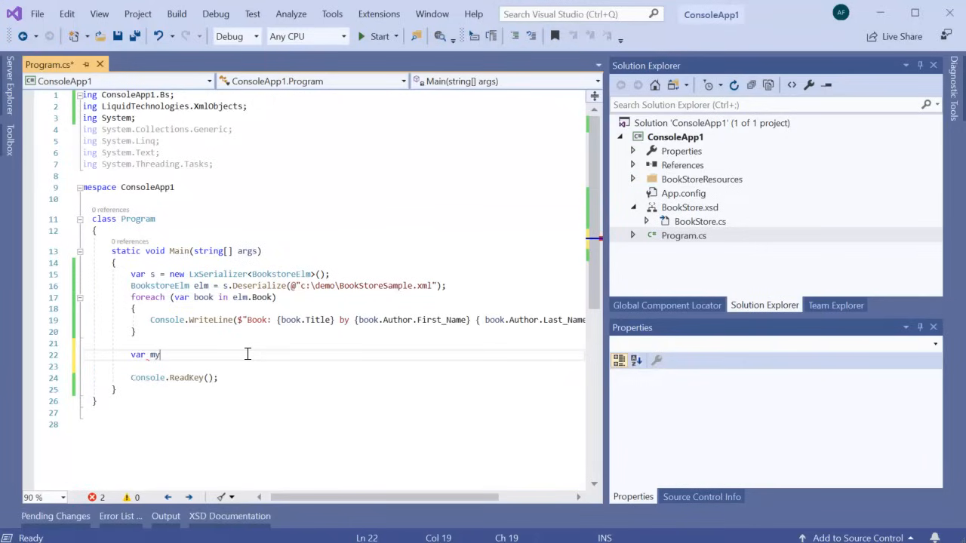
{"action": "type", "text": "Book = new BookTypeCt();"}
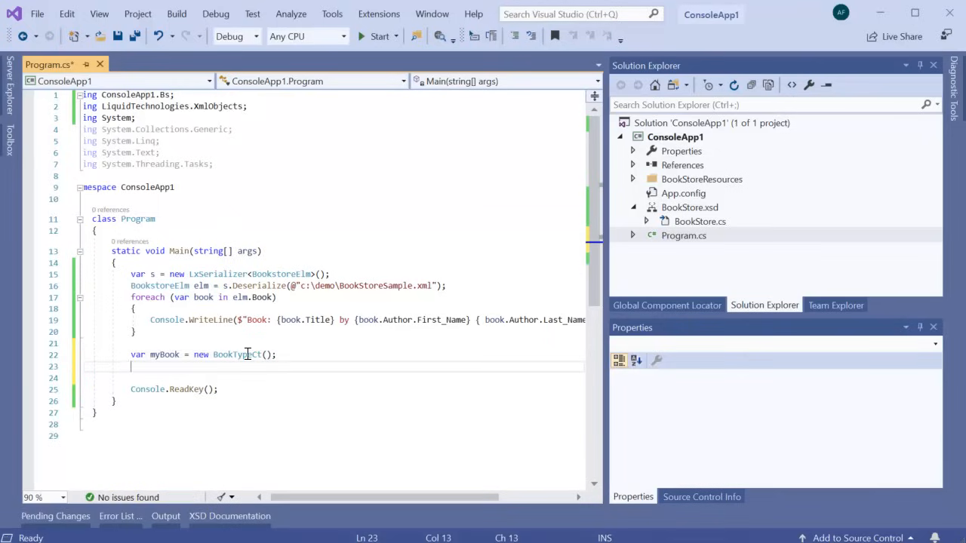
Set myBook.Price = 7.99 and begin the myBook.Publicationdate = assignment.
{"action": "type", "text": "myBook"}
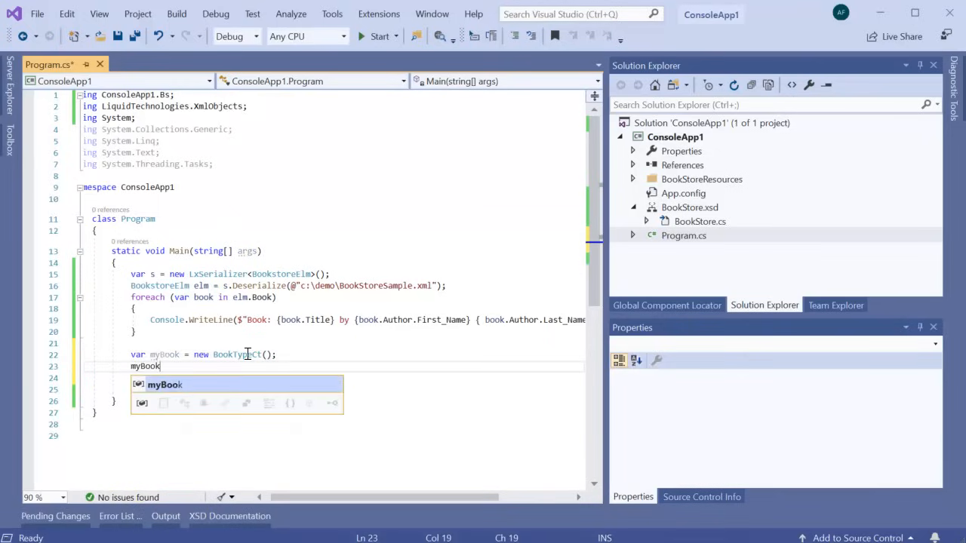
{"action": "type", "text": ".Price ="}
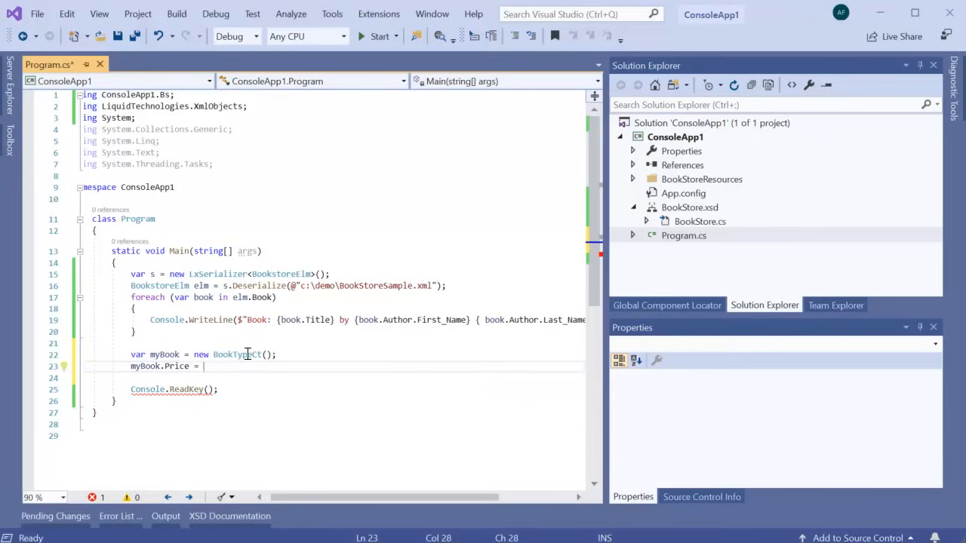
{"action": "type", "text": "7.99"}
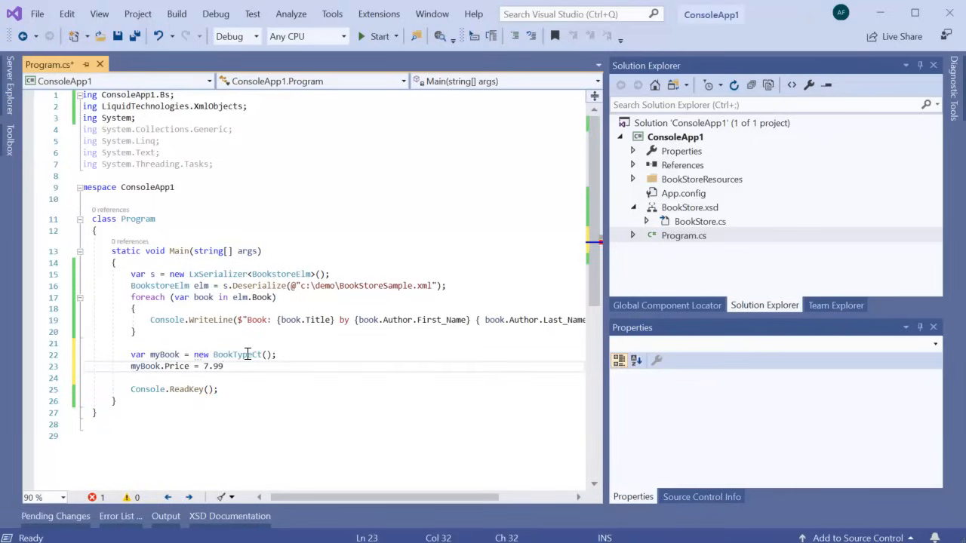
{"action": "type", "text": "myB"}
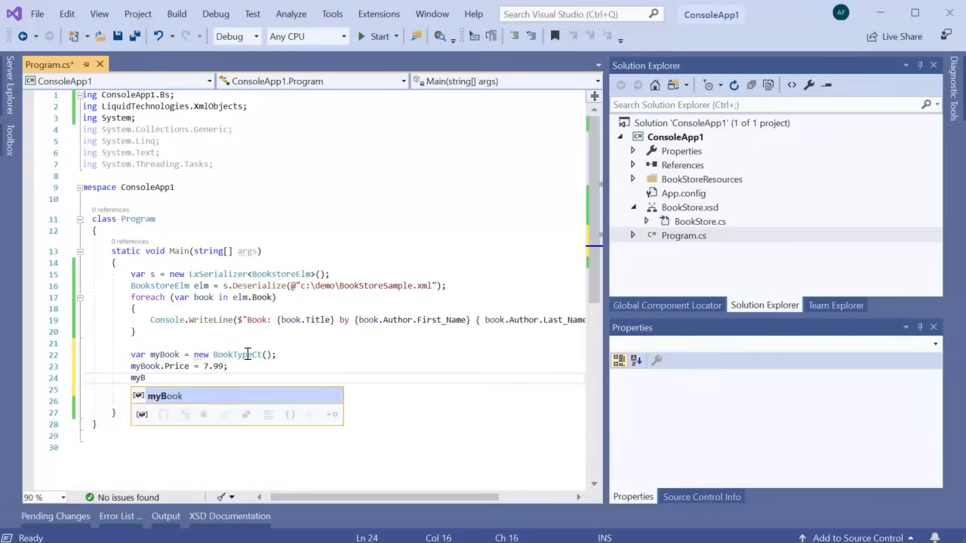
{"action": "type", "text": "P"}
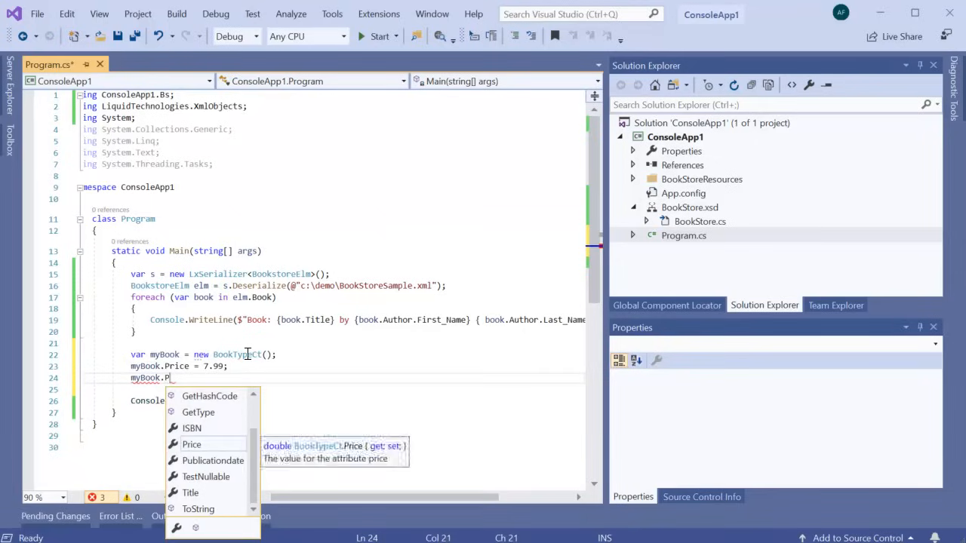
{"action": "type", "text": "ublicationdate"}
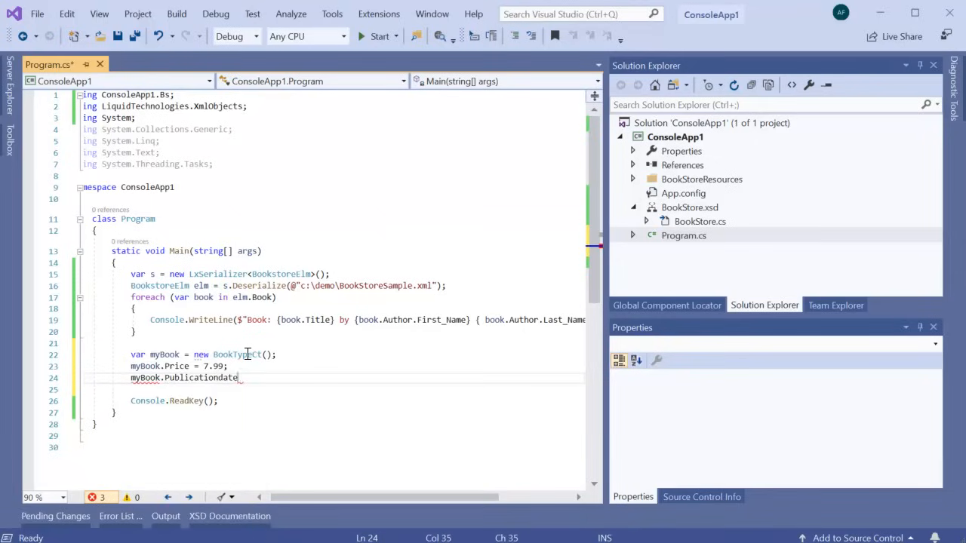
{"action": "type", "text": "="}
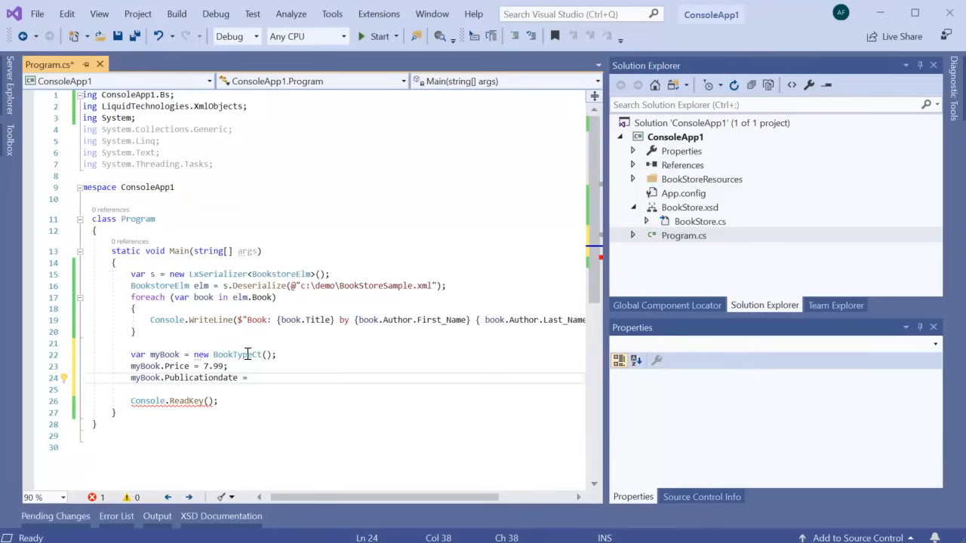
Set the publication date to LxDateTime.CreateDate(2001, 12, 07).
{"action": "type", "text": "LxDateTime"}
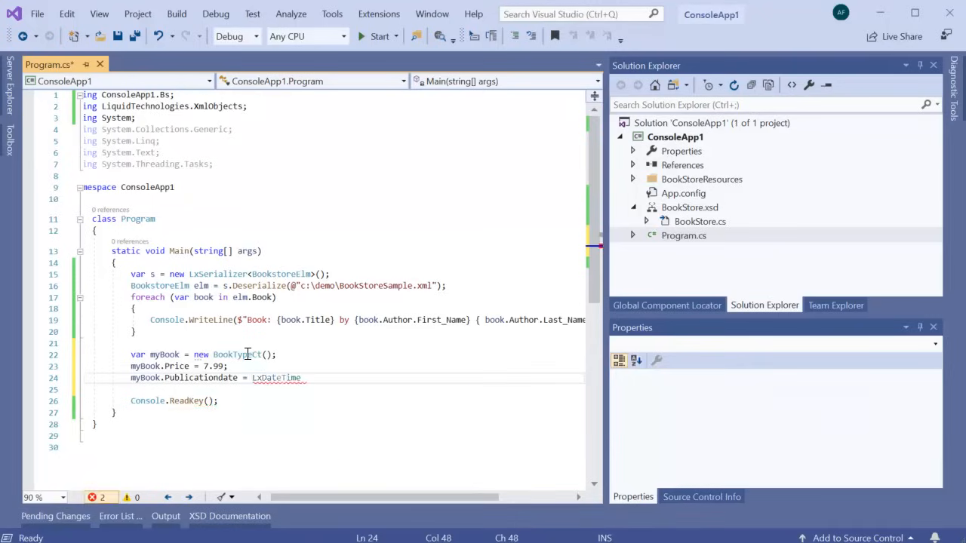
{"action": "type", "text": "."}
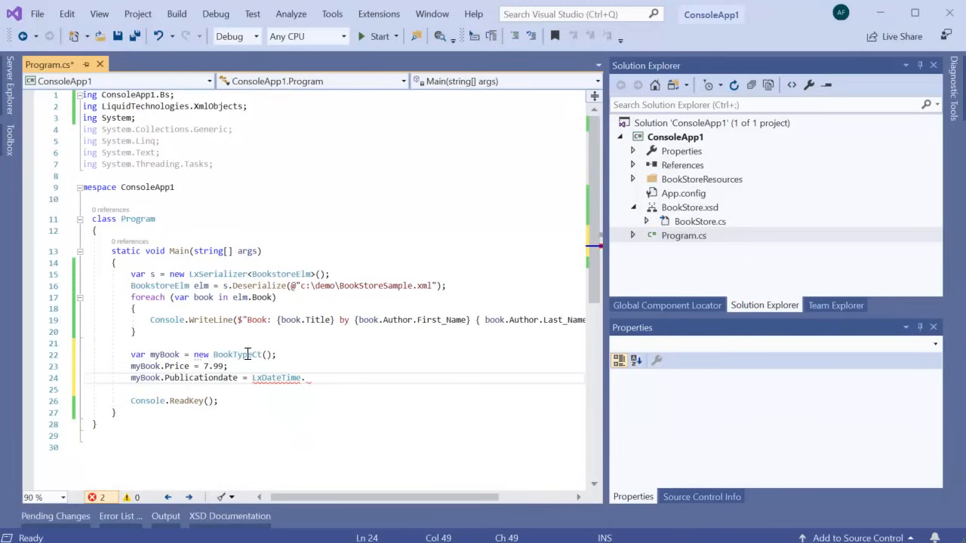
{"action": "type", "text": "CreateDate"}
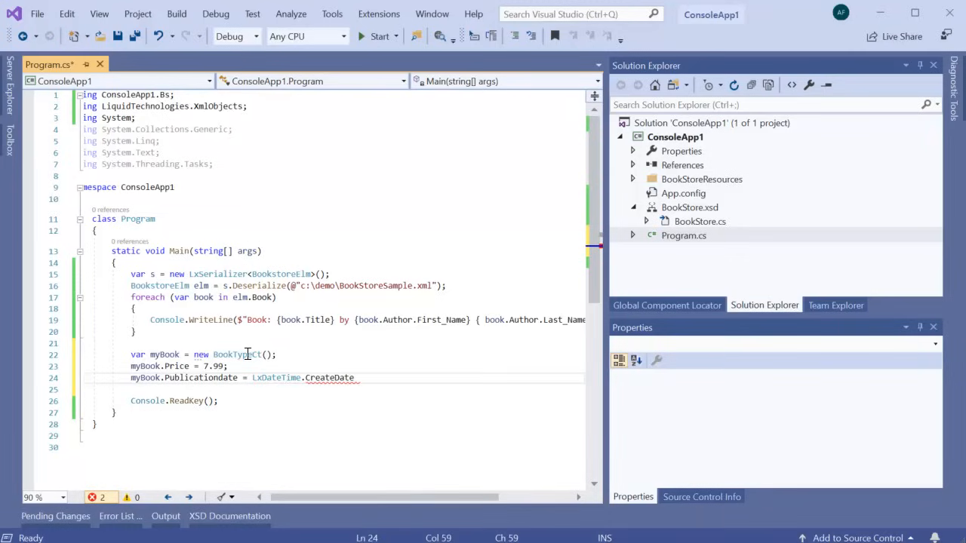
{"action": "type", "text": "(2001"}
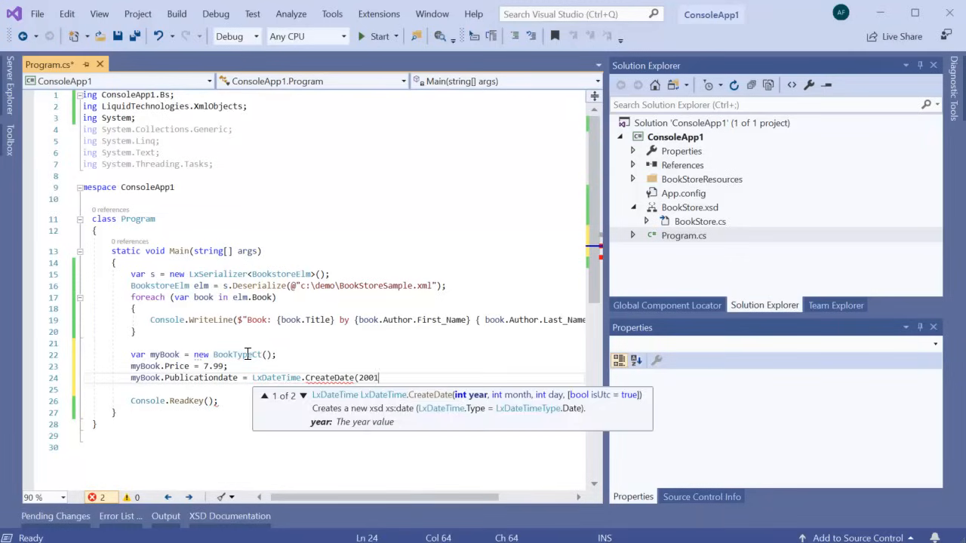
{"action": "type", "text": ", 12,"}
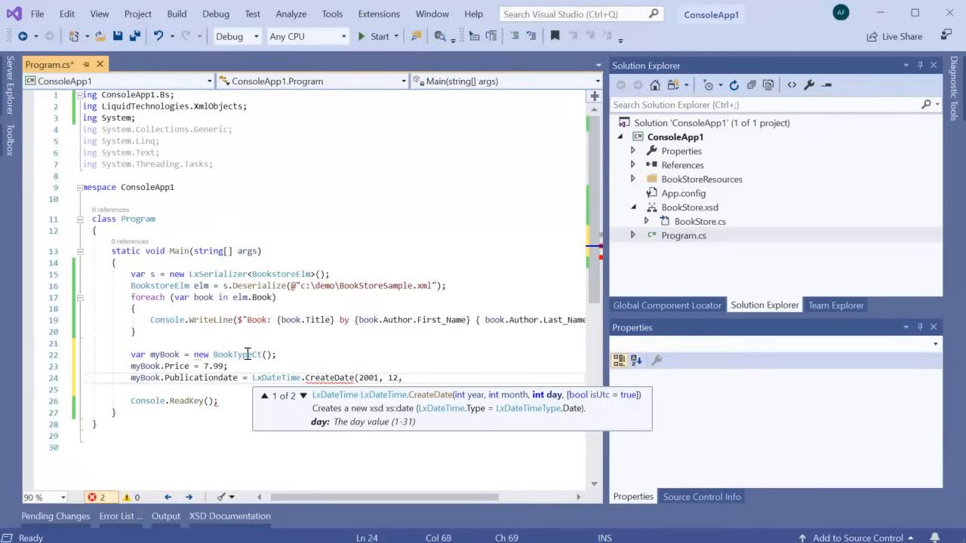
{"action": "type", "text": "07);"}
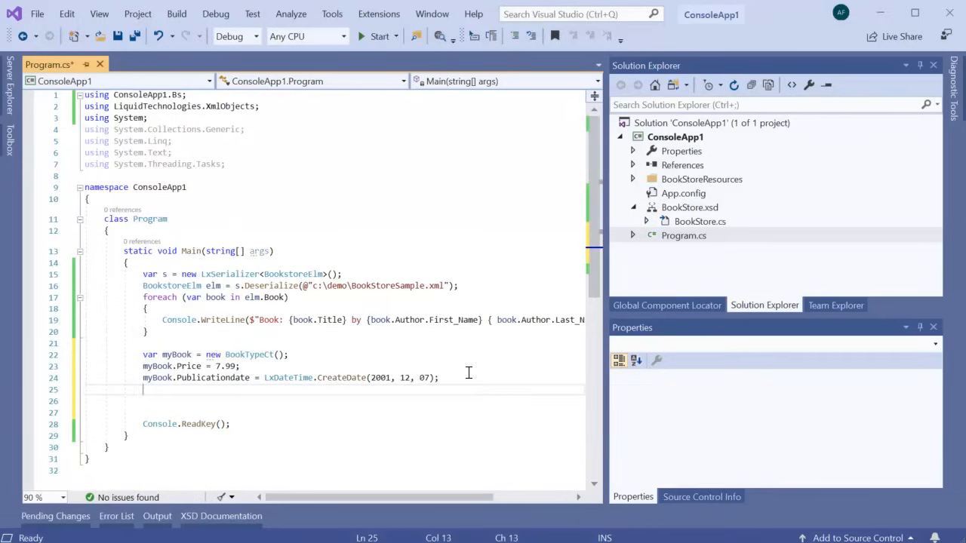
{"action": "type", "text": "myBook.ISBN = \"9780130655677\";"}
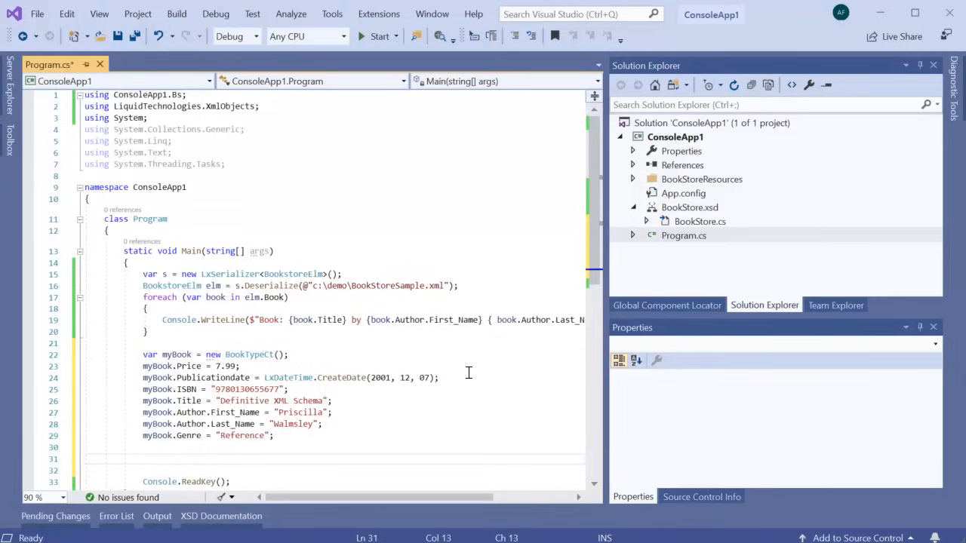
{"action": "type", "text": "e"}
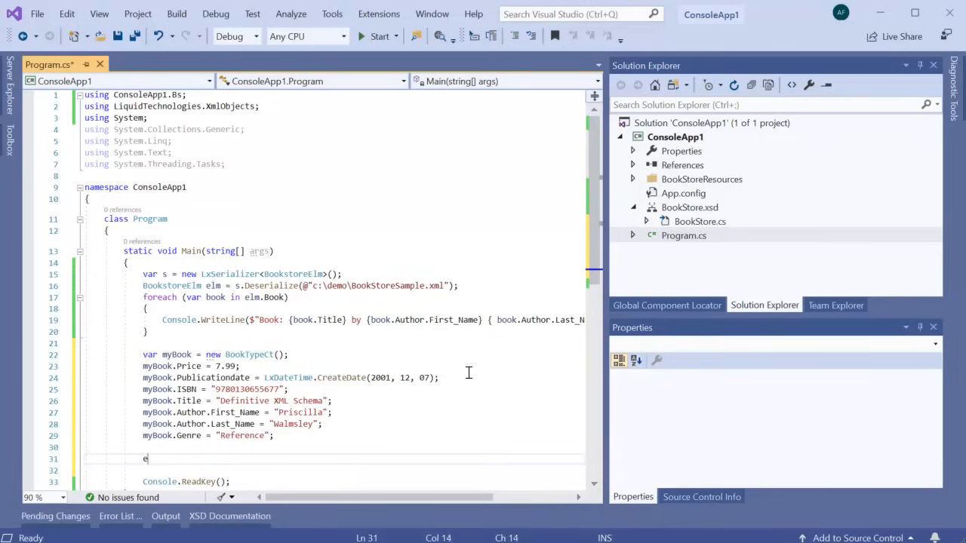
{"action": "type", "text": "lm.Book"}
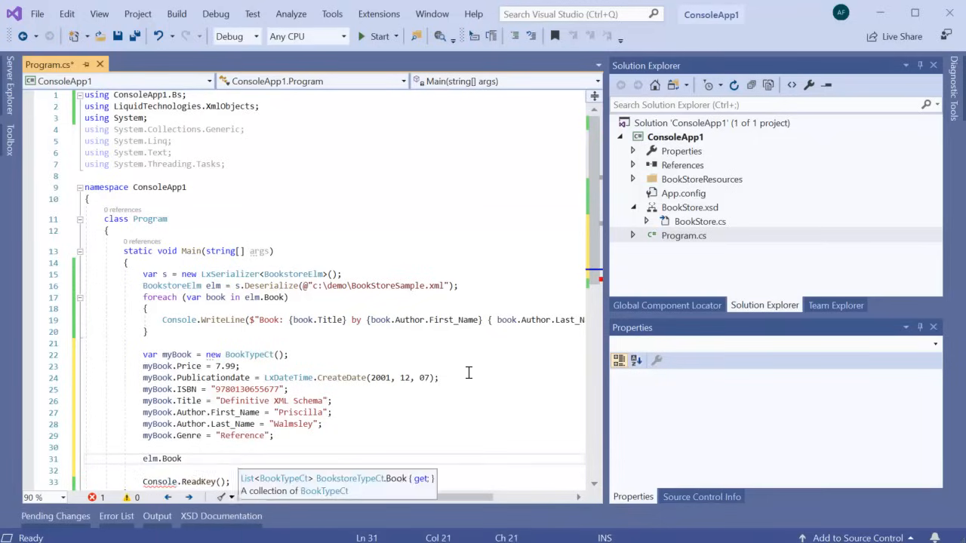
{"action": "type", "text": ".A"}
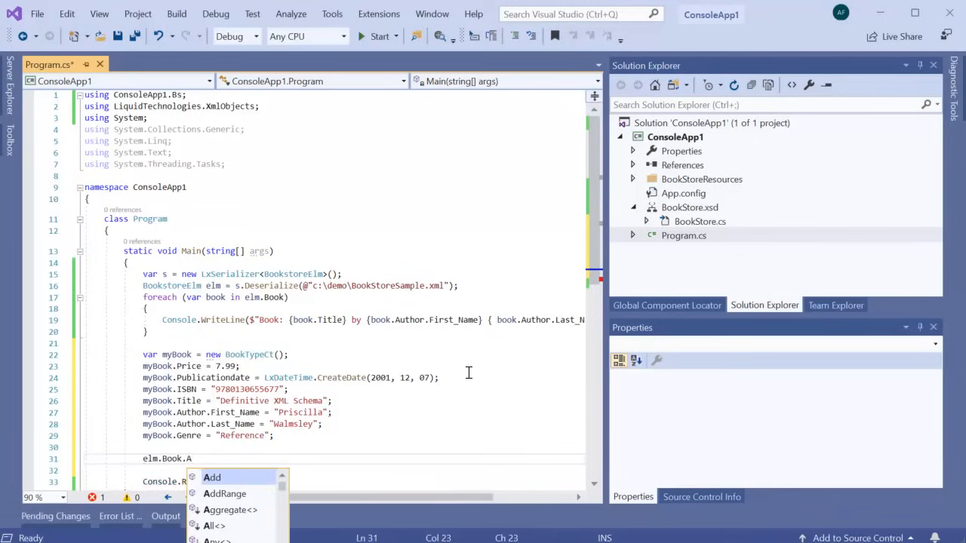
{"action": "type", "text": "dd(myBook);"}
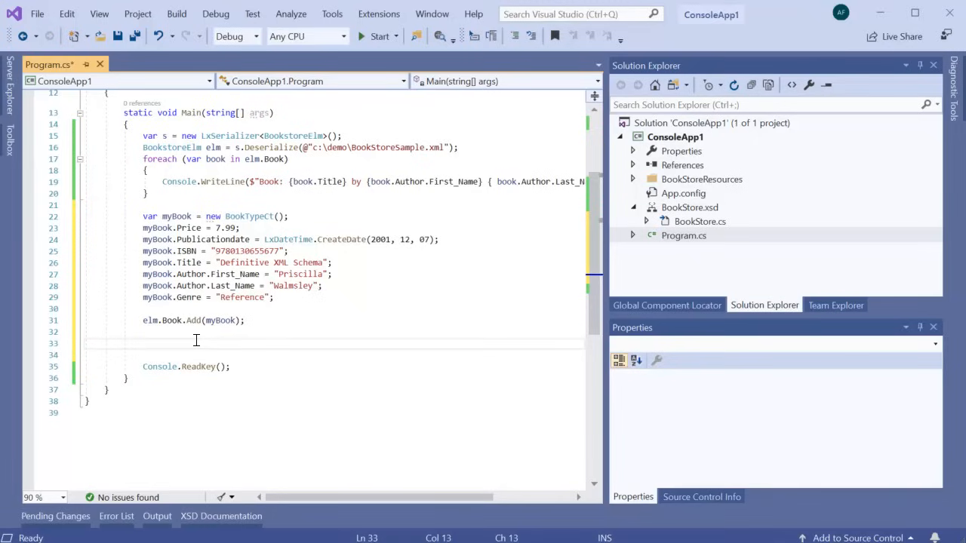
Add s.Serialize(Console.Out, elm); after the Add call and start the program.
{"action": "type", "text": "s"}
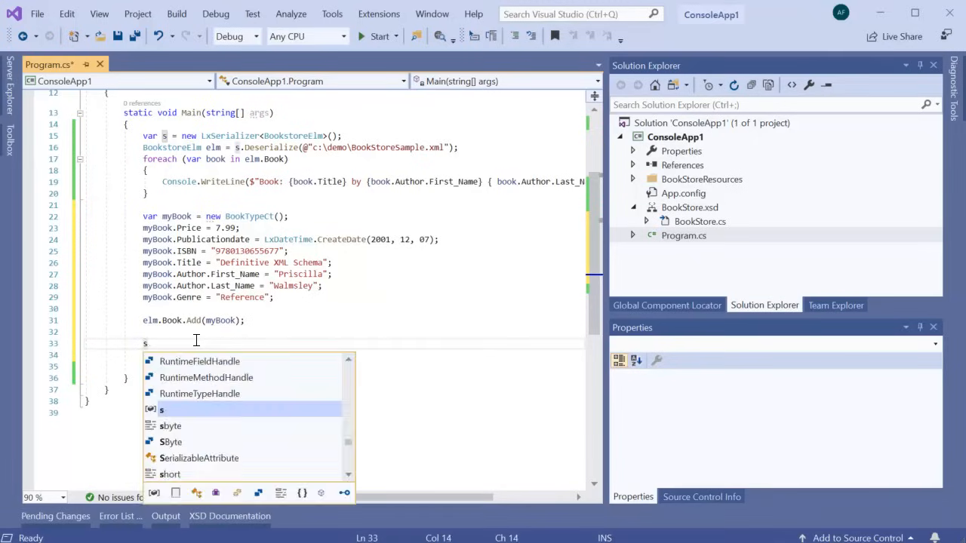
{"action": "type", "text": ".s"}
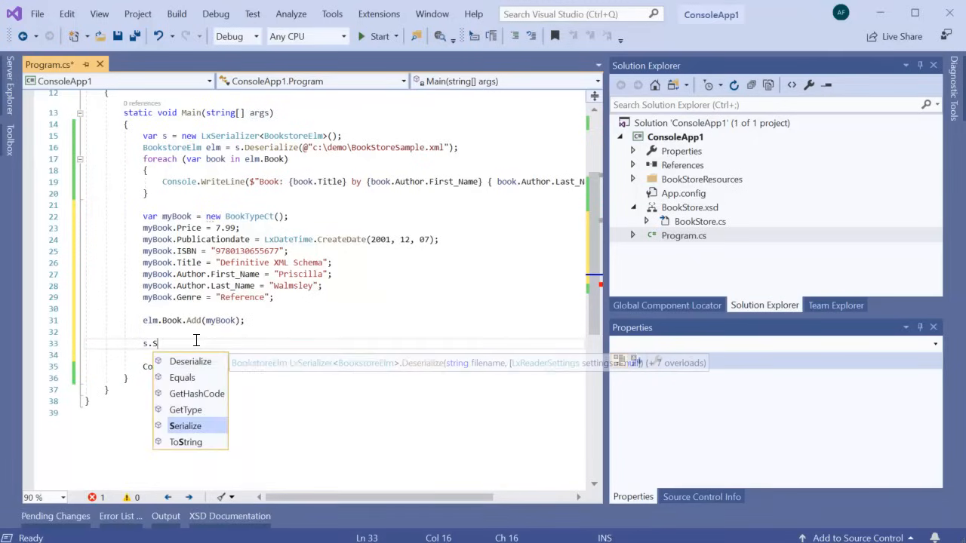
{"action": "type", "text": "erialize("}
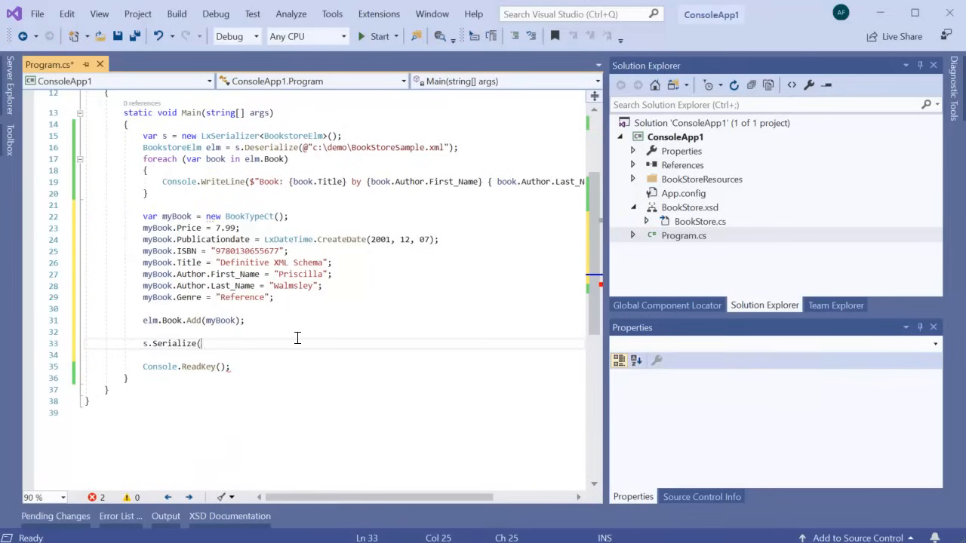
{"action": "type", "text": "Conso"}
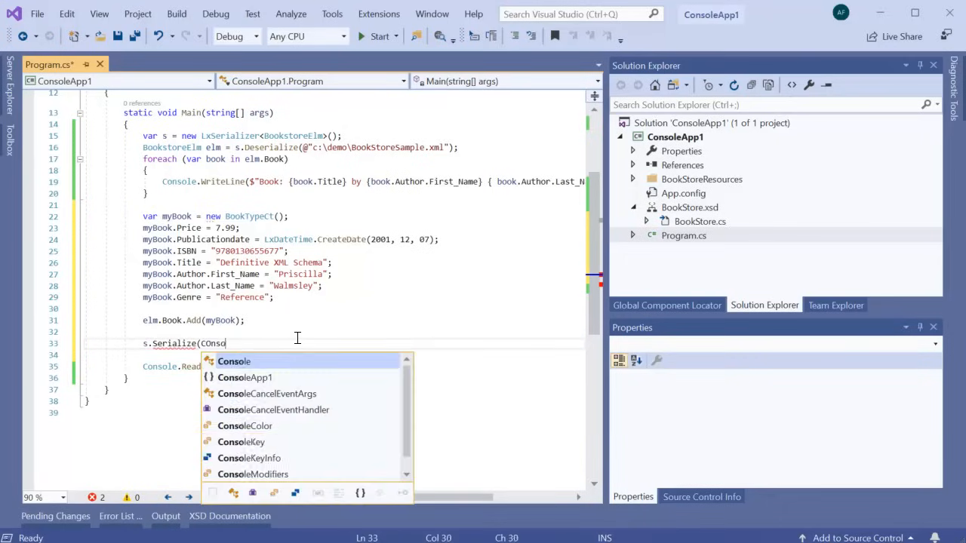
{"action": "type", "text": ".Out"}
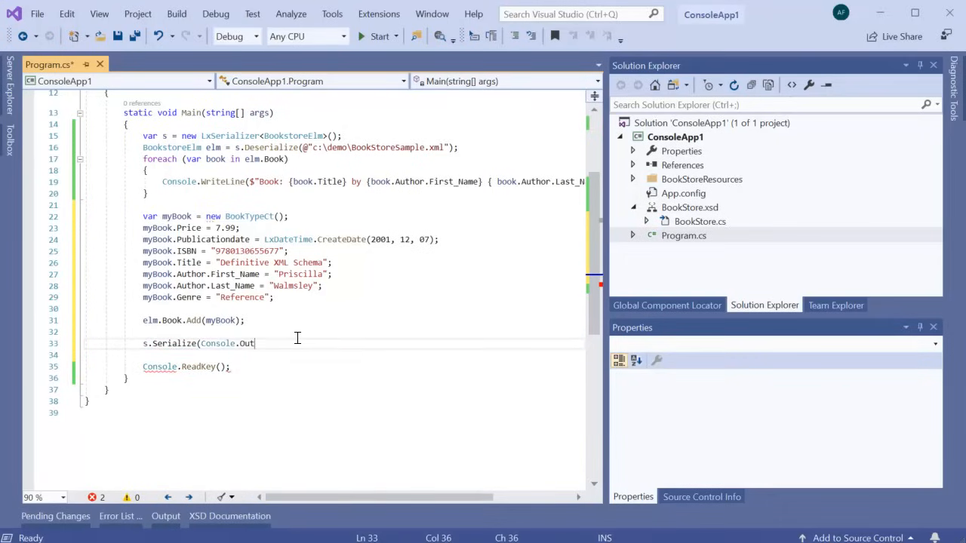
{"action": "type", "text": ", elm"}
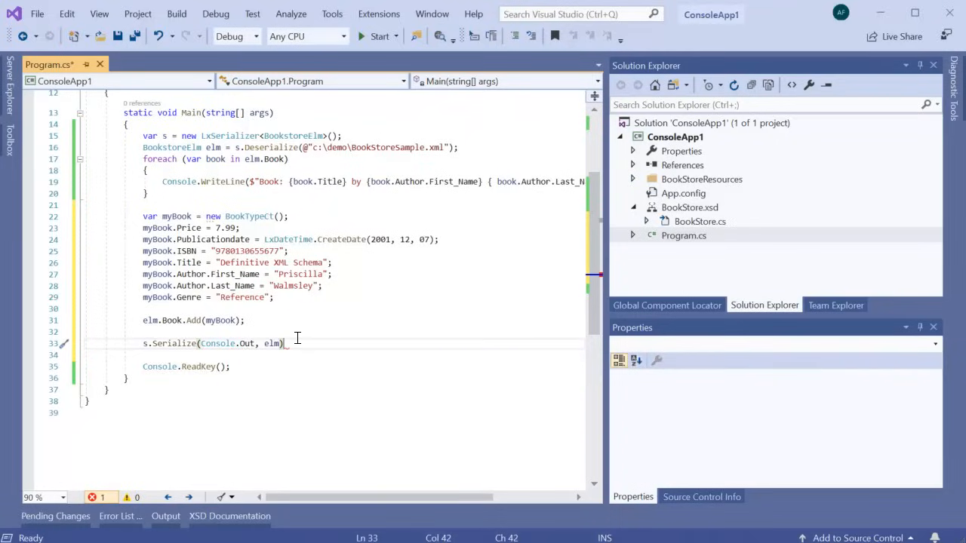
{"action": "type", "text": ";"}
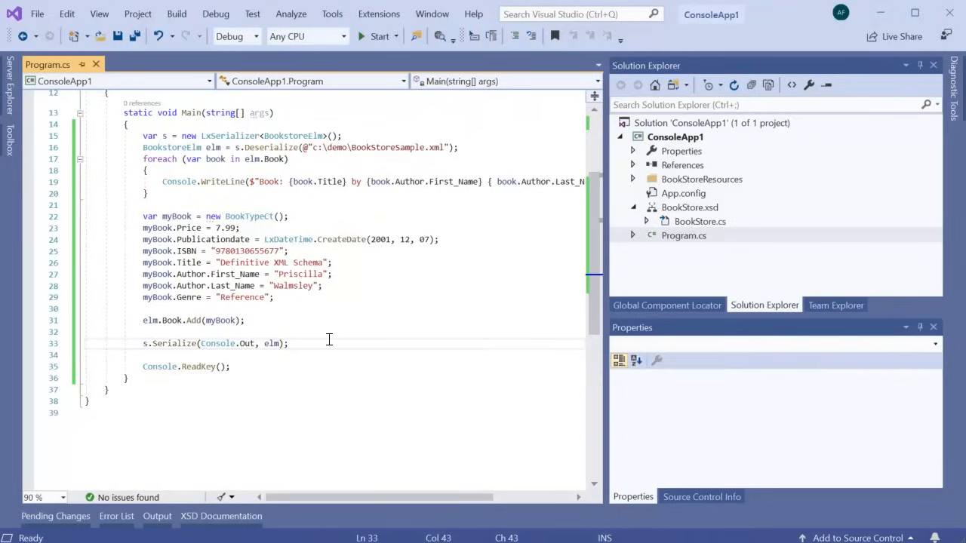
{"action": "left_click", "coordinate": [381, 36]}
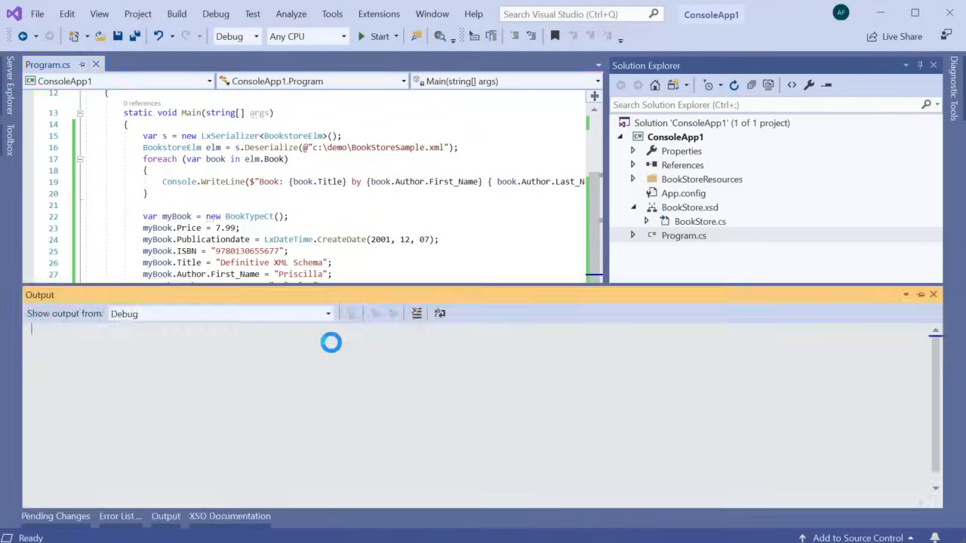
Run ConsoleApp1 and scroll the console to the serialized bookstore XML with the new 7.99 book.
{"action": "left_click", "coordinate": [380, 36]}
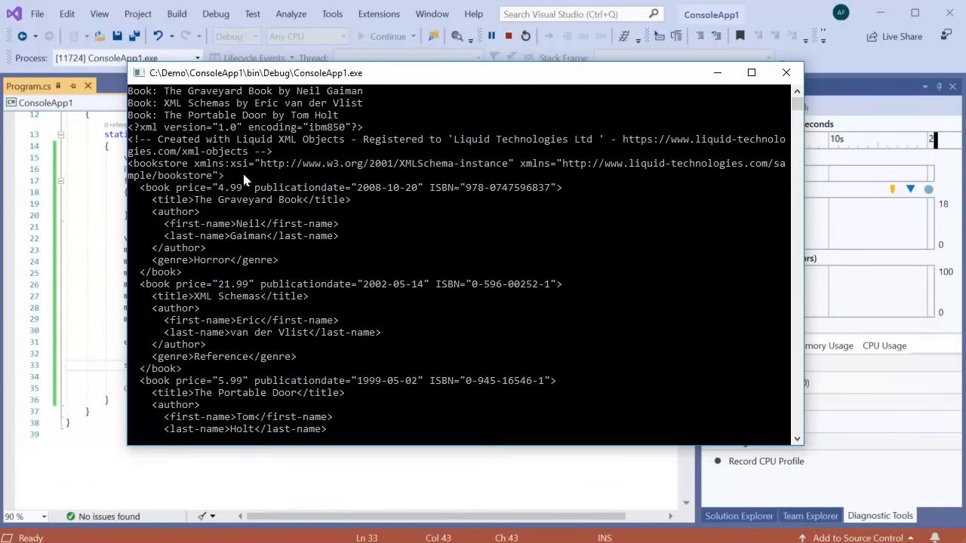
{"action": "scroll", "scroll_direction": "down", "scroll_amount": 3}
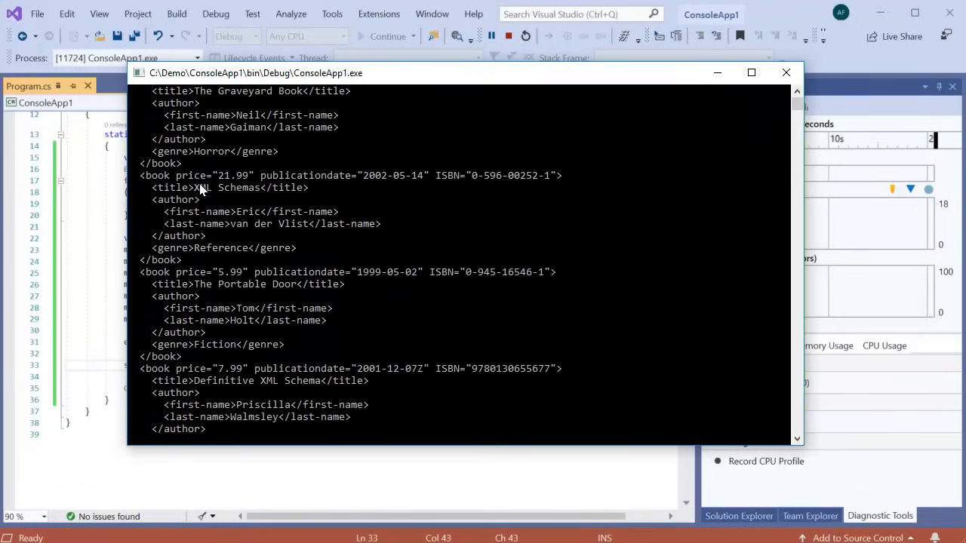